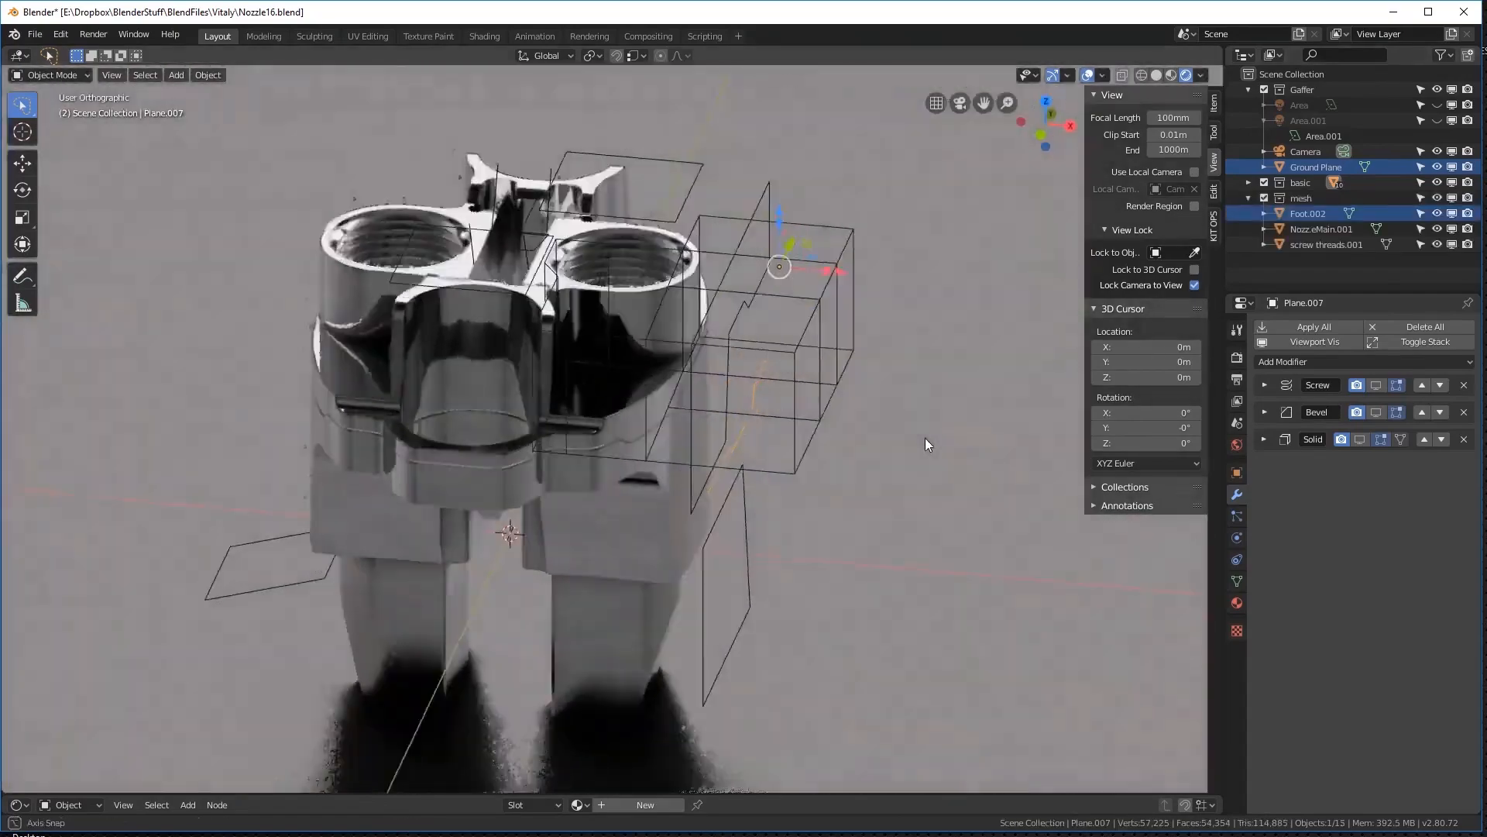
# - Look around the fresh scene with the default Box sitting on the floor
pyautogui.moveTo(927, 445); pyautogui.dragTo(750, 544)
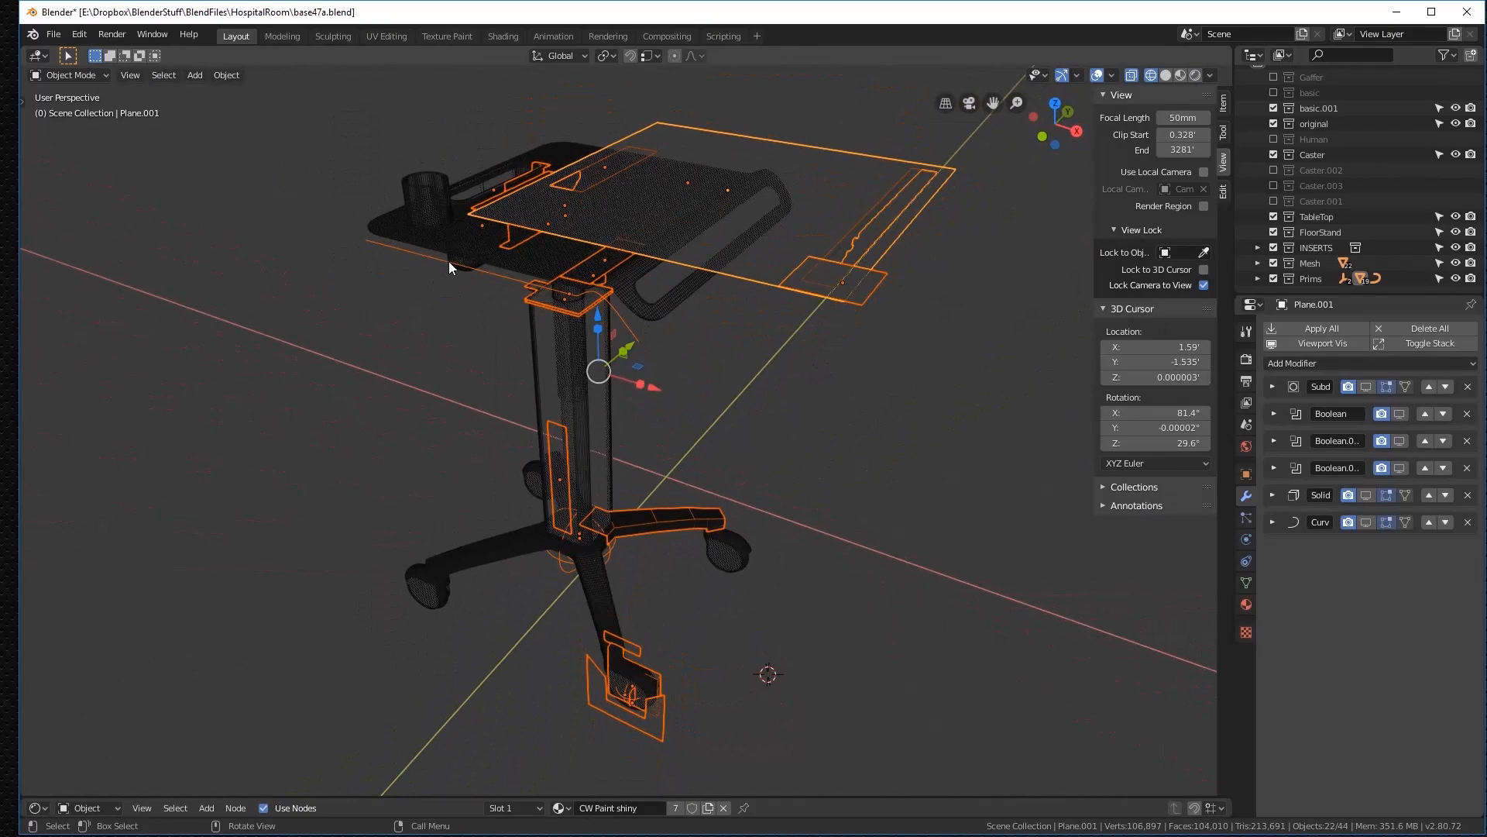
pyautogui.moveTo(678, 419)
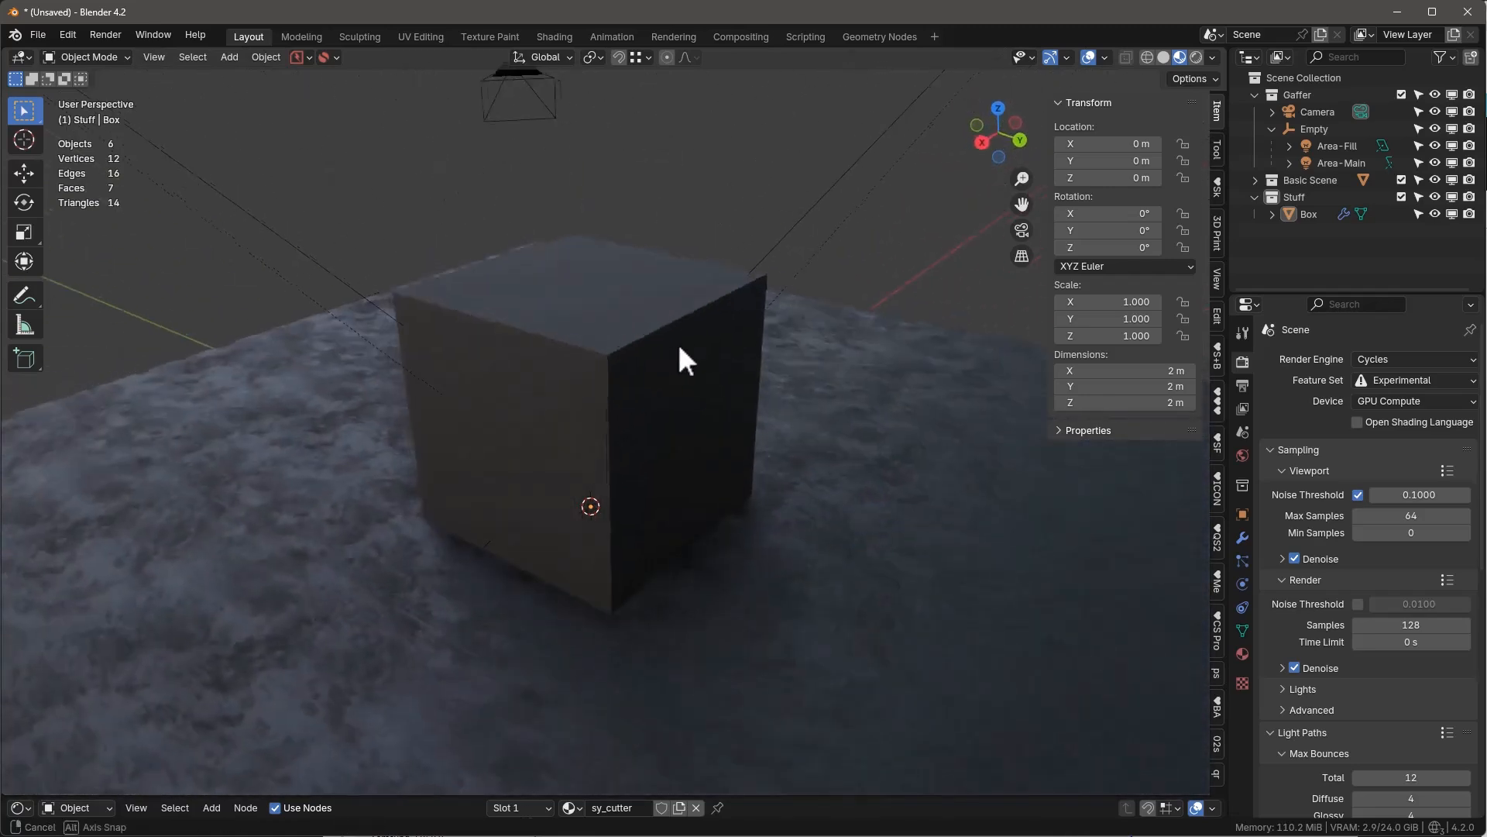
# - Give Box a Boolean difference cut by Box.001 with Auto Smooth pinned last in the stack
pyautogui.moveTo(683, 363); pyautogui.dragTo(810, 356)
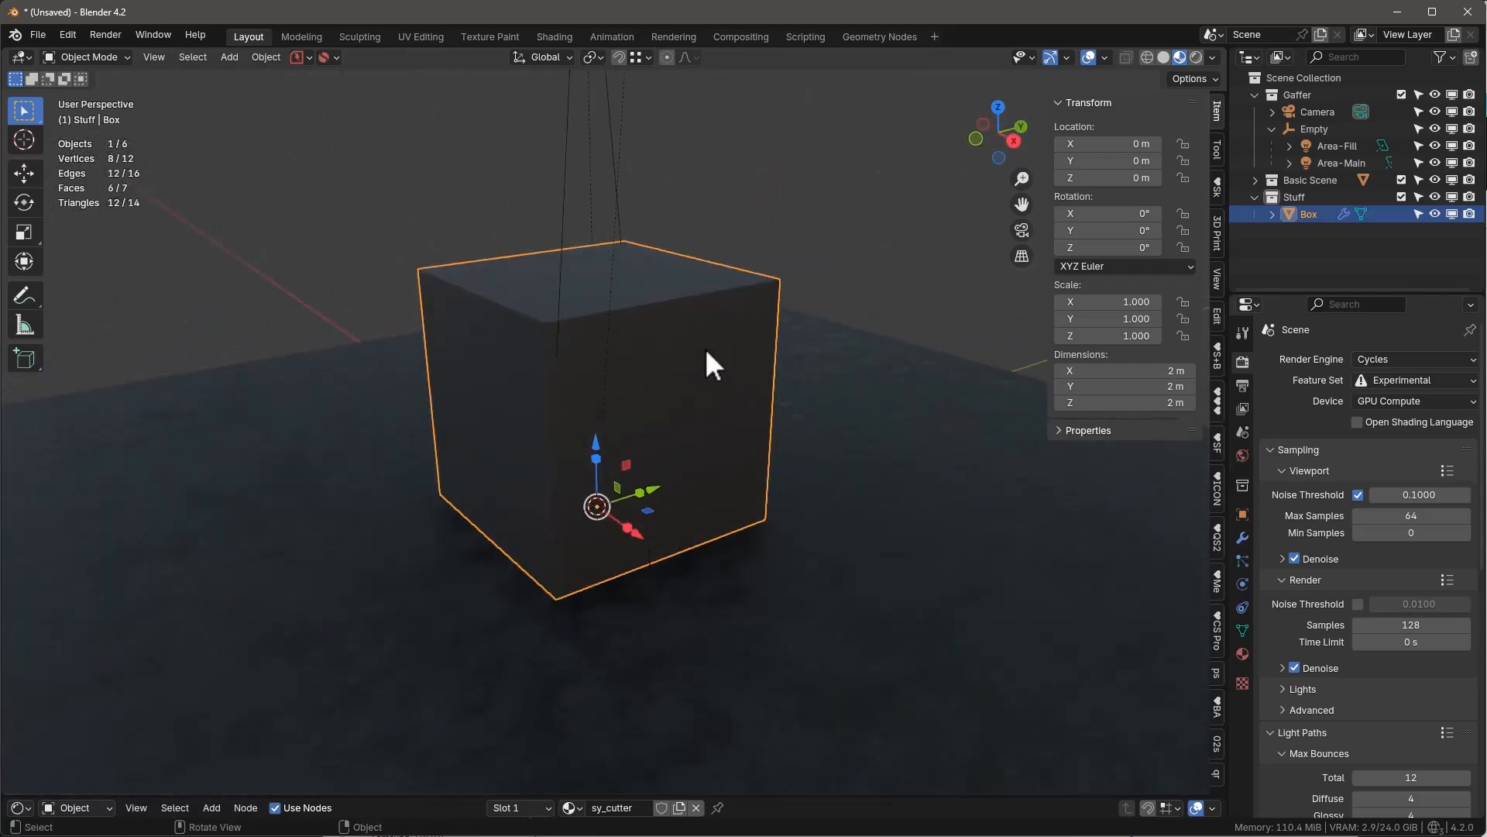
pyautogui.moveTo(711, 363); pyautogui.dragTo(559, 371)
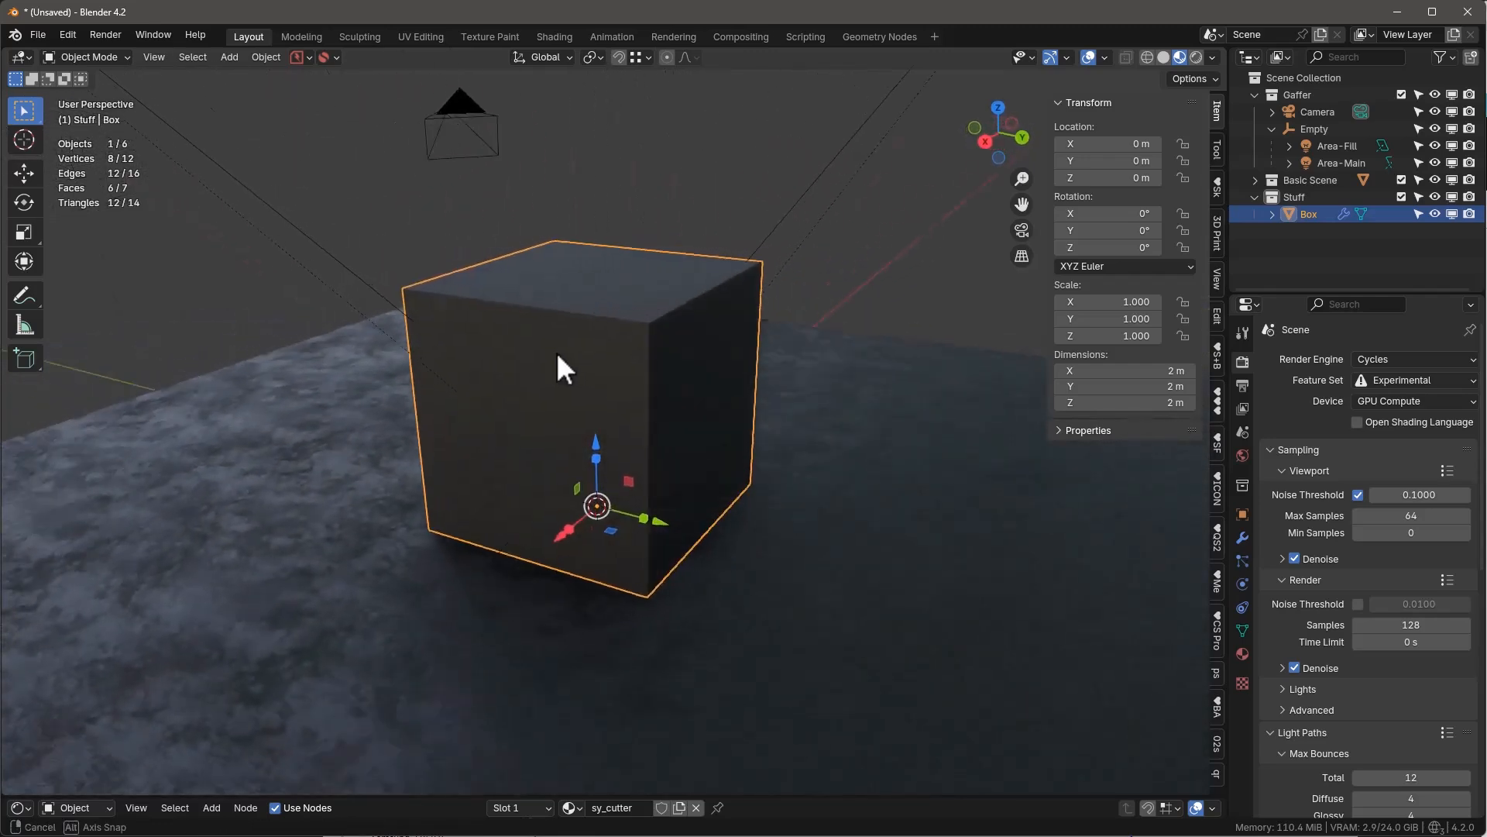
pyautogui.press('z')
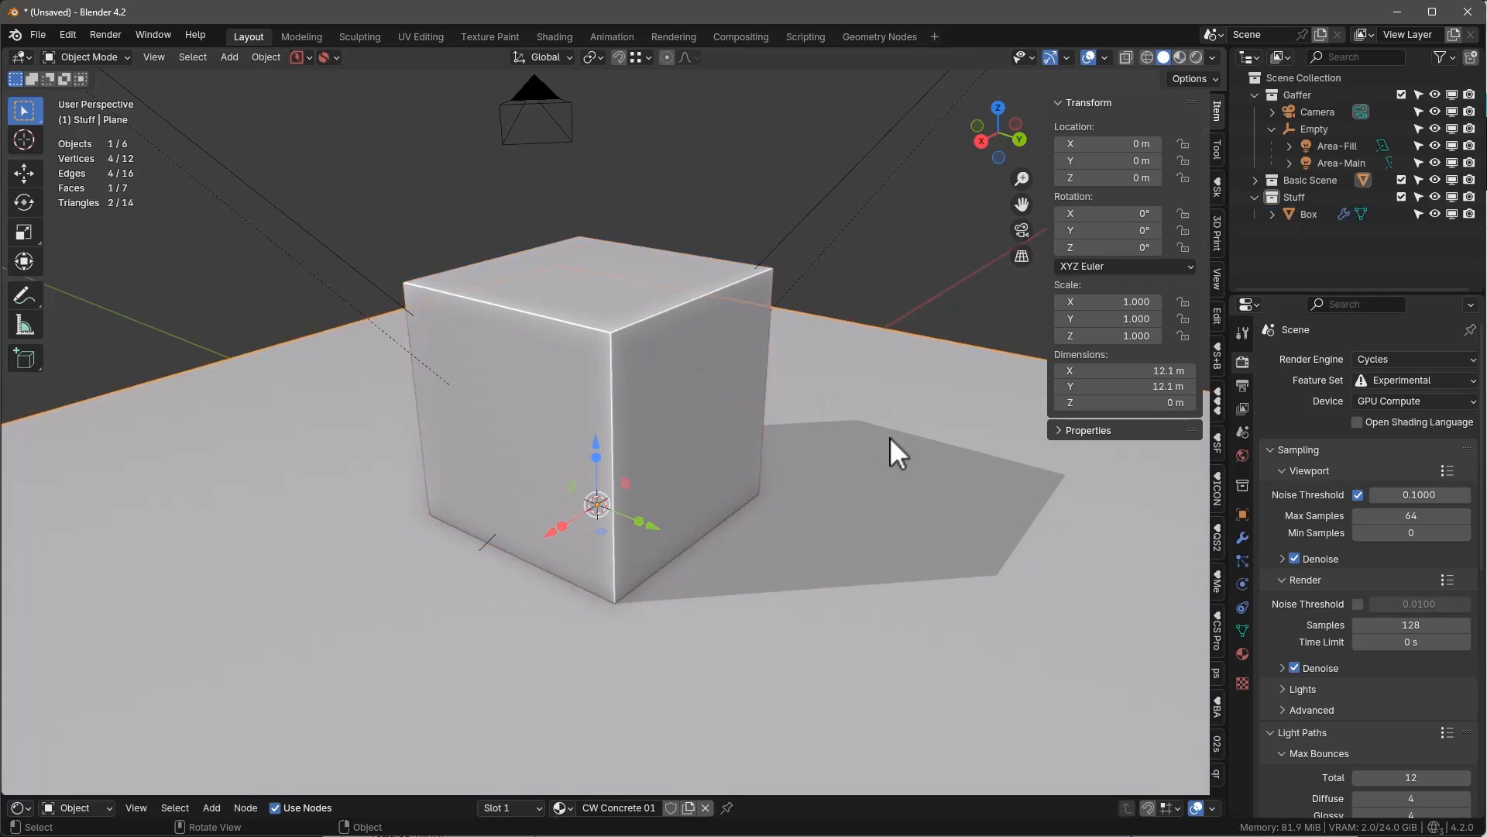
pyautogui.click(1308, 213)
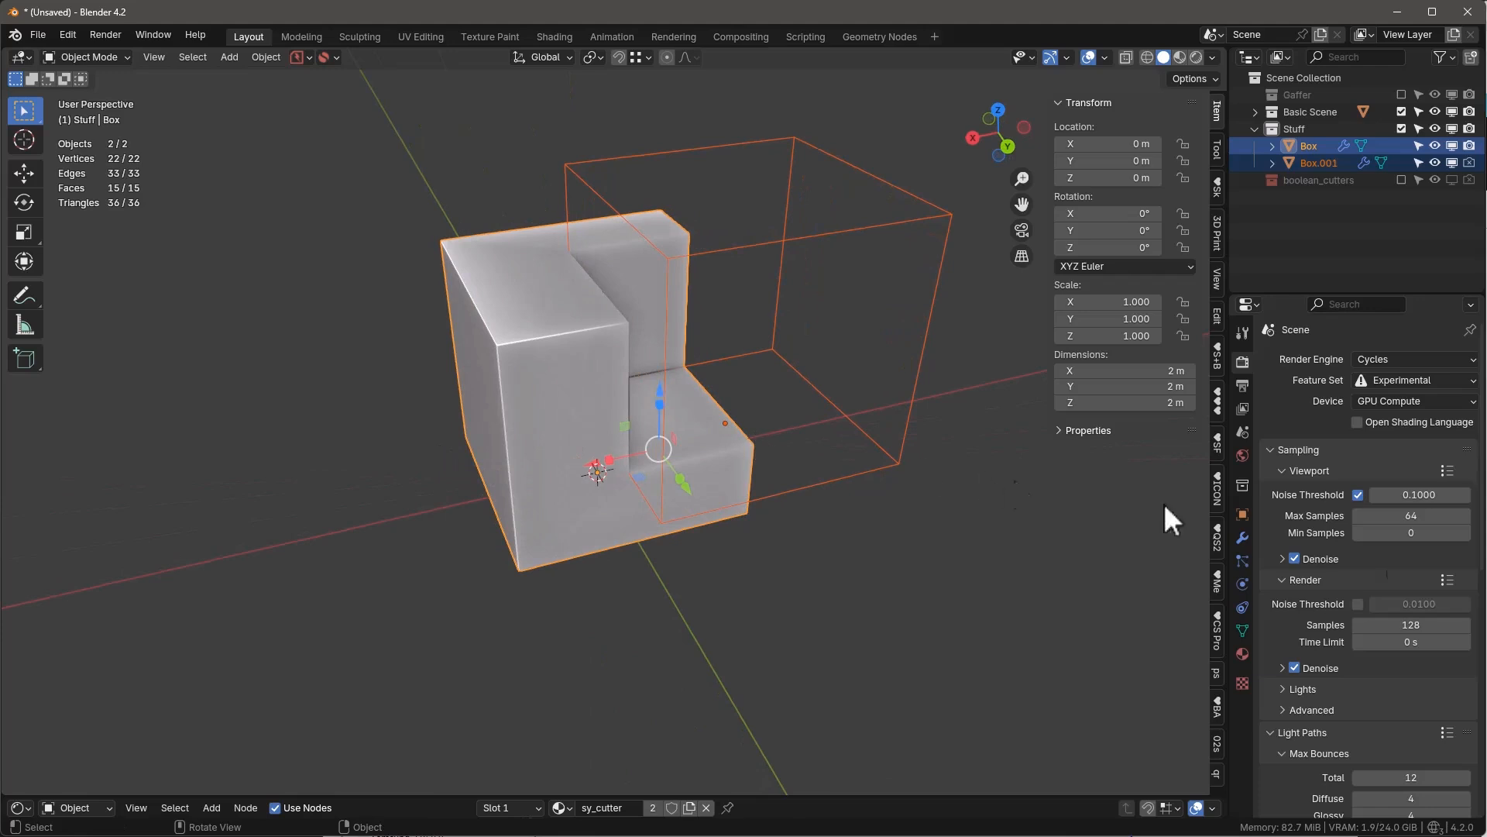
pyautogui.click(1241, 539)
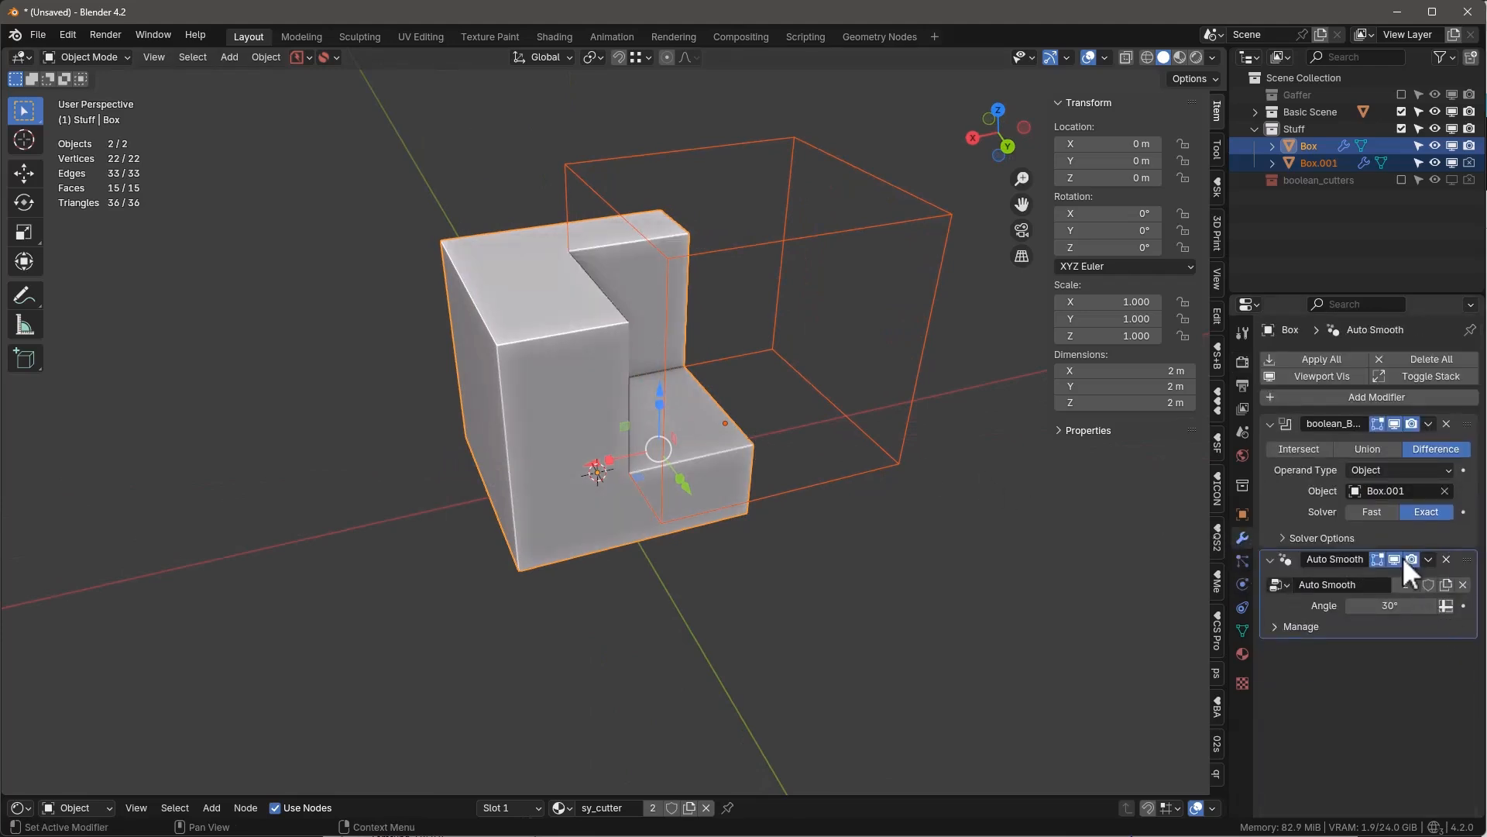
pyautogui.click(1427, 559)
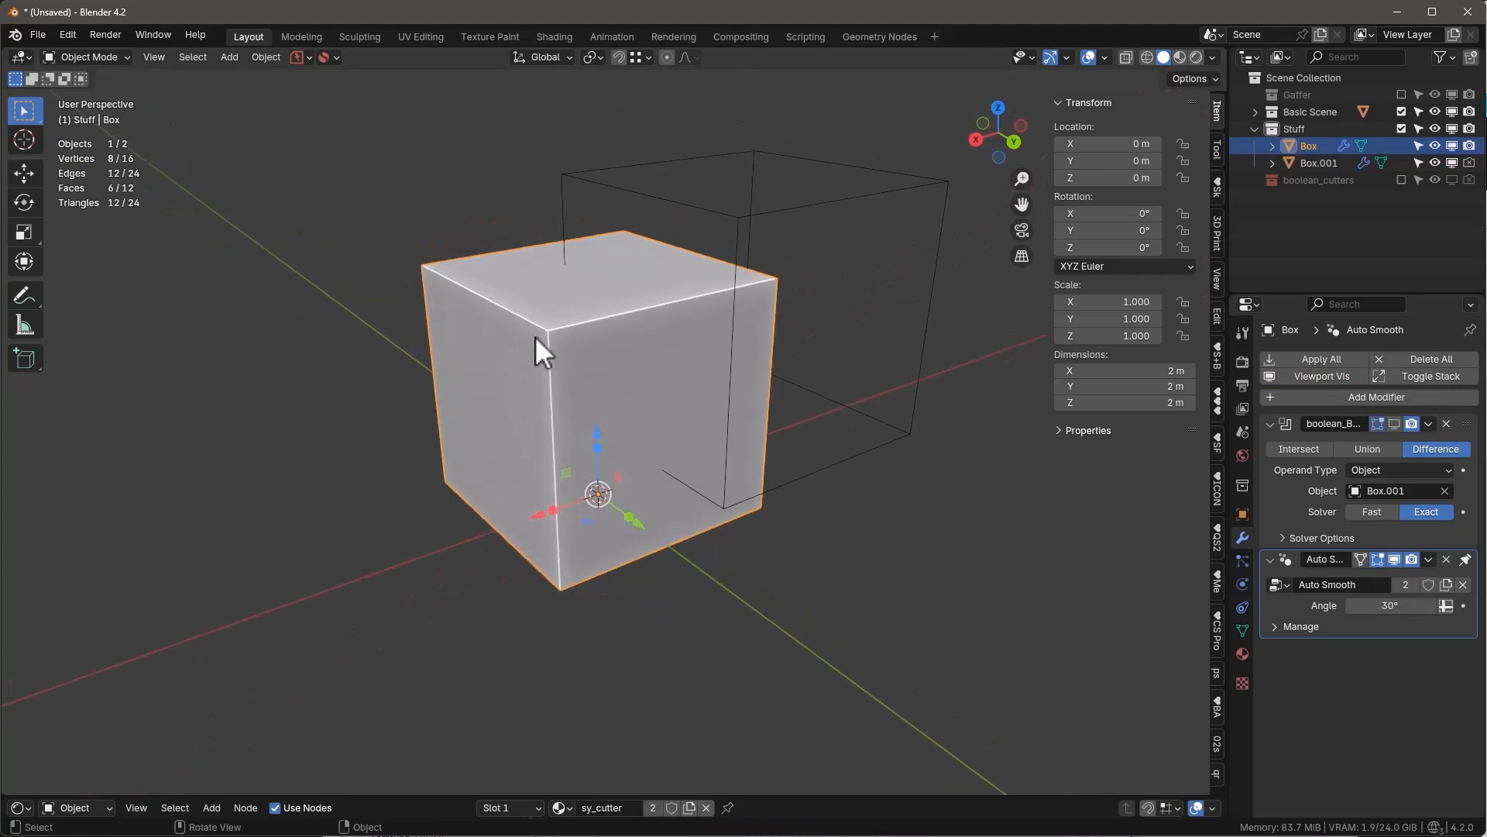
# - Weight the box's vertical edge and add a Bevel modifier limited to bevel weight
pyautogui.press('Tab')
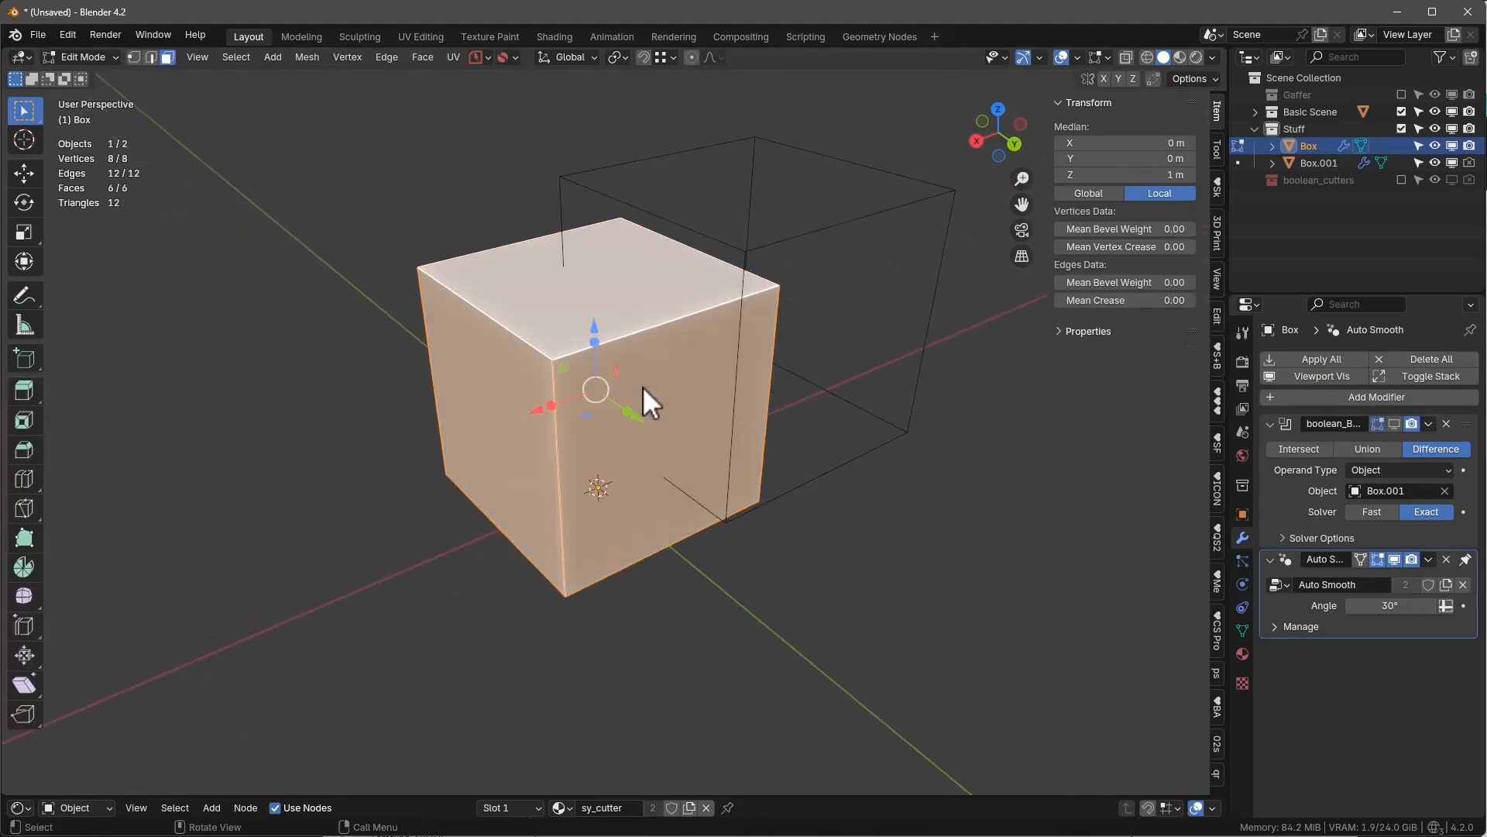
pyautogui.moveTo(626, 417)
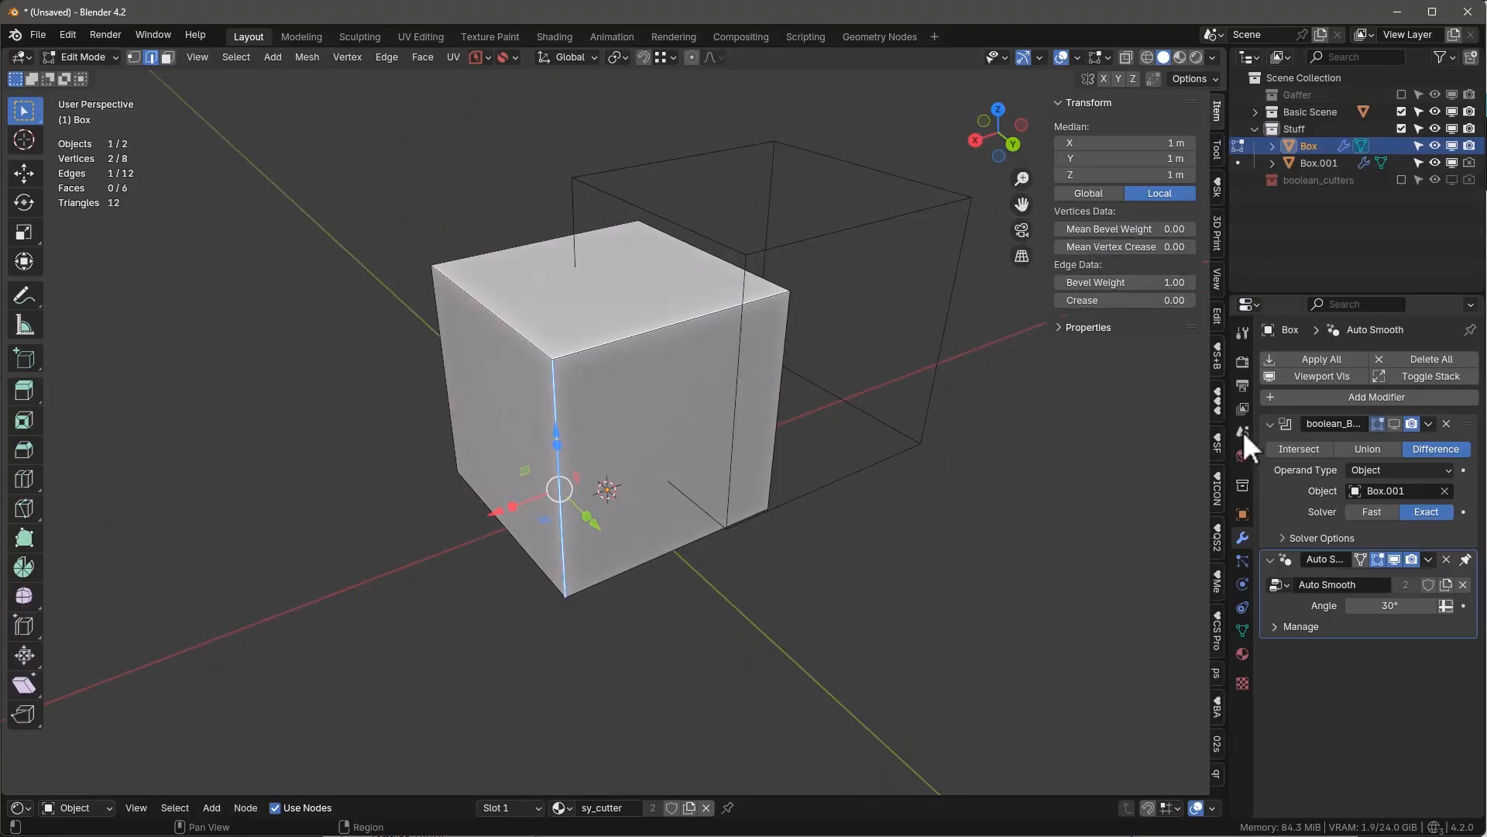
pyautogui.click(1375, 396)
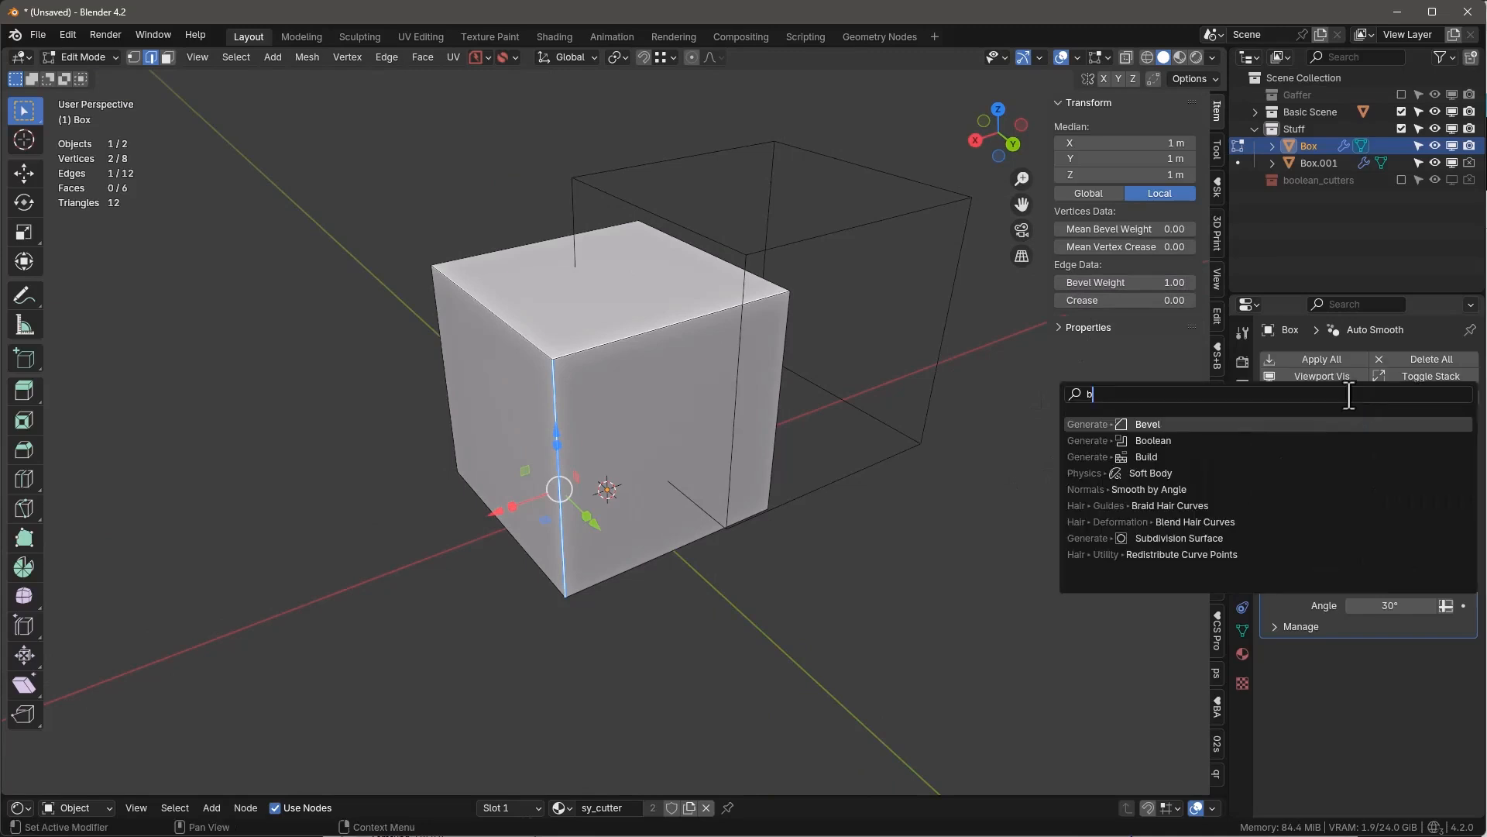
pyautogui.click(1148, 424)
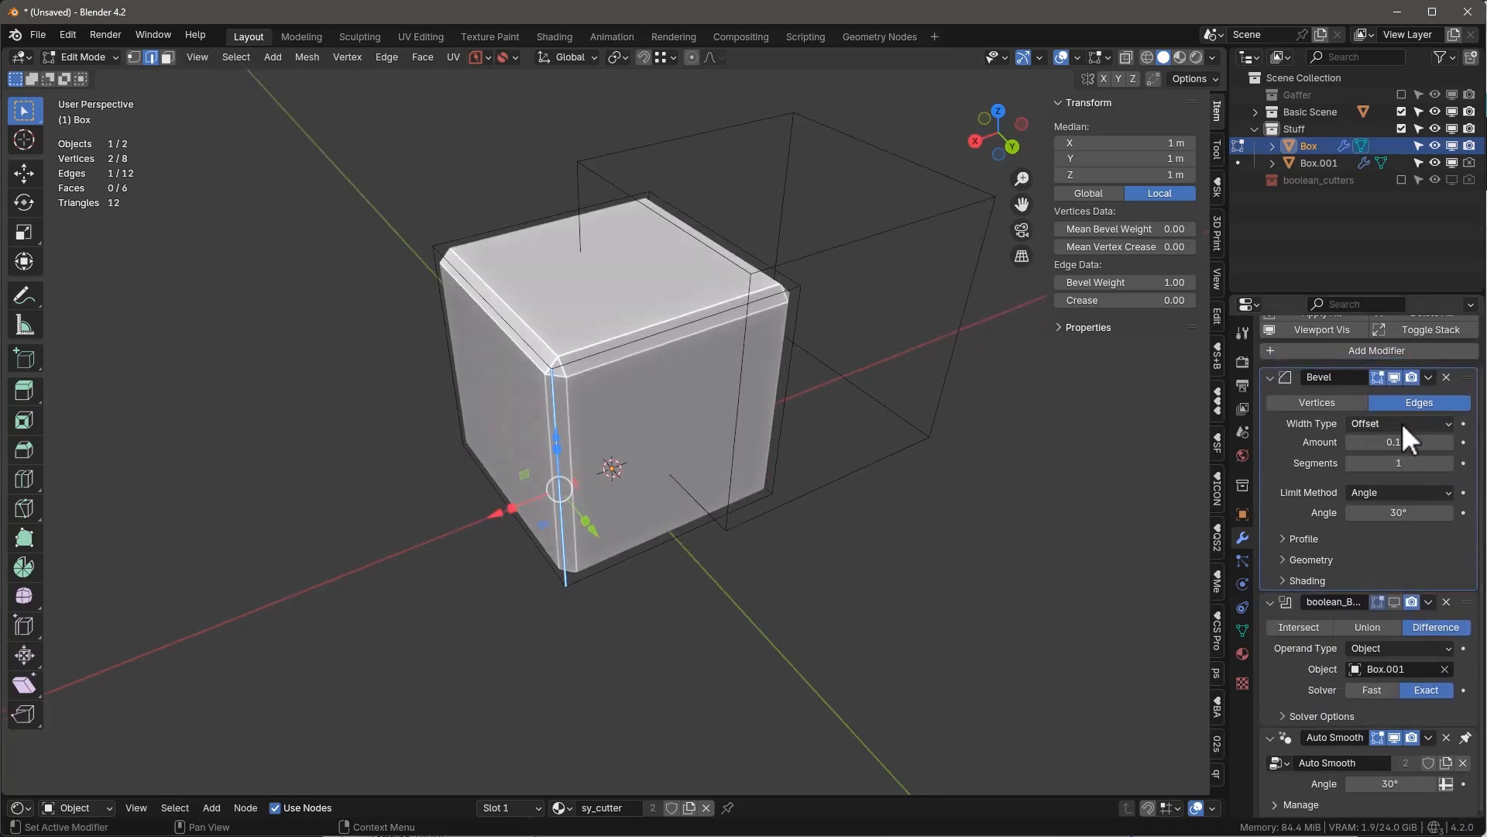
pyautogui.click(1396, 491)
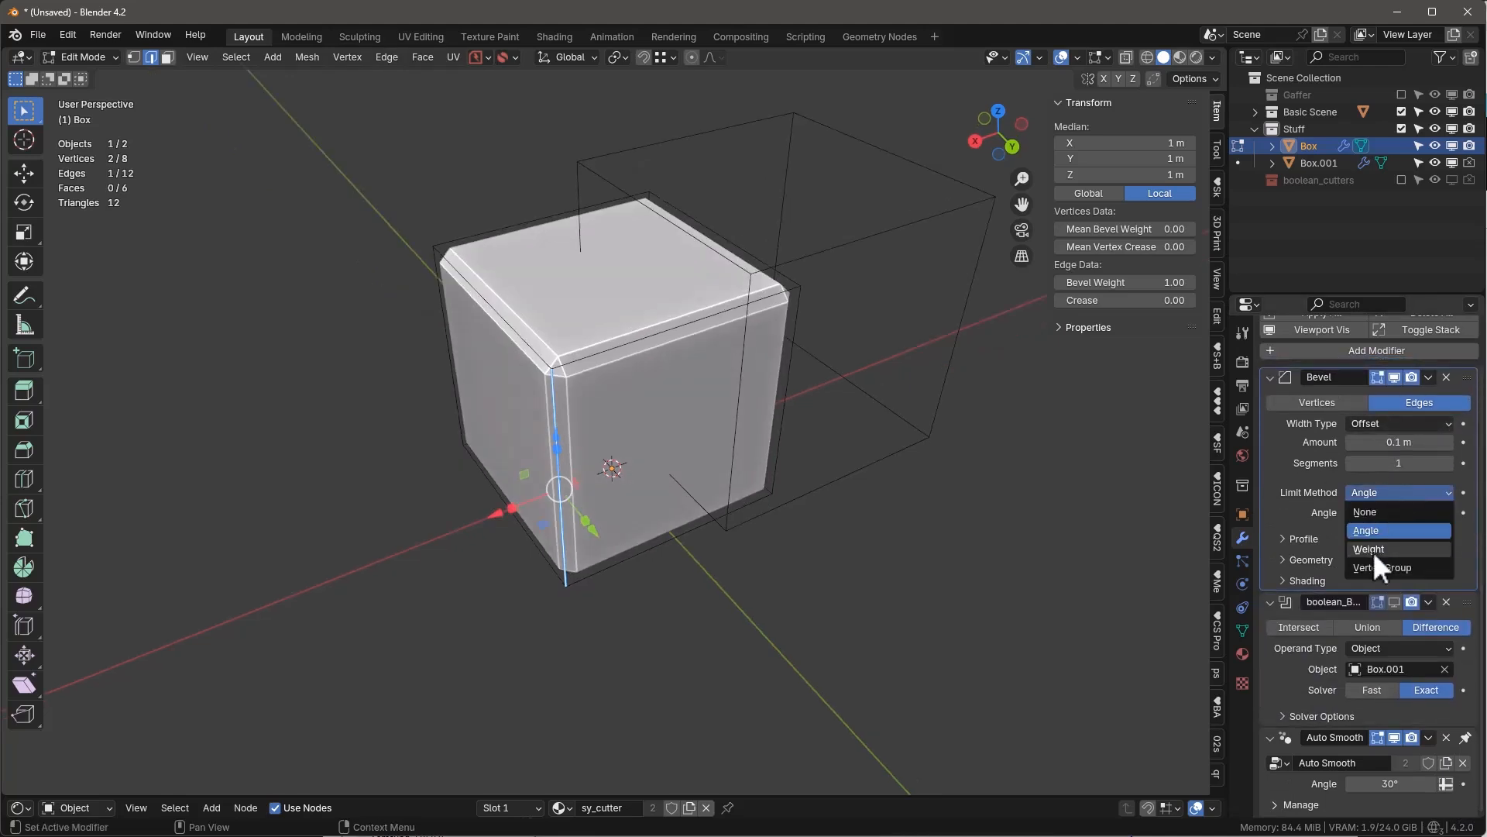
pyautogui.click(1368, 548)
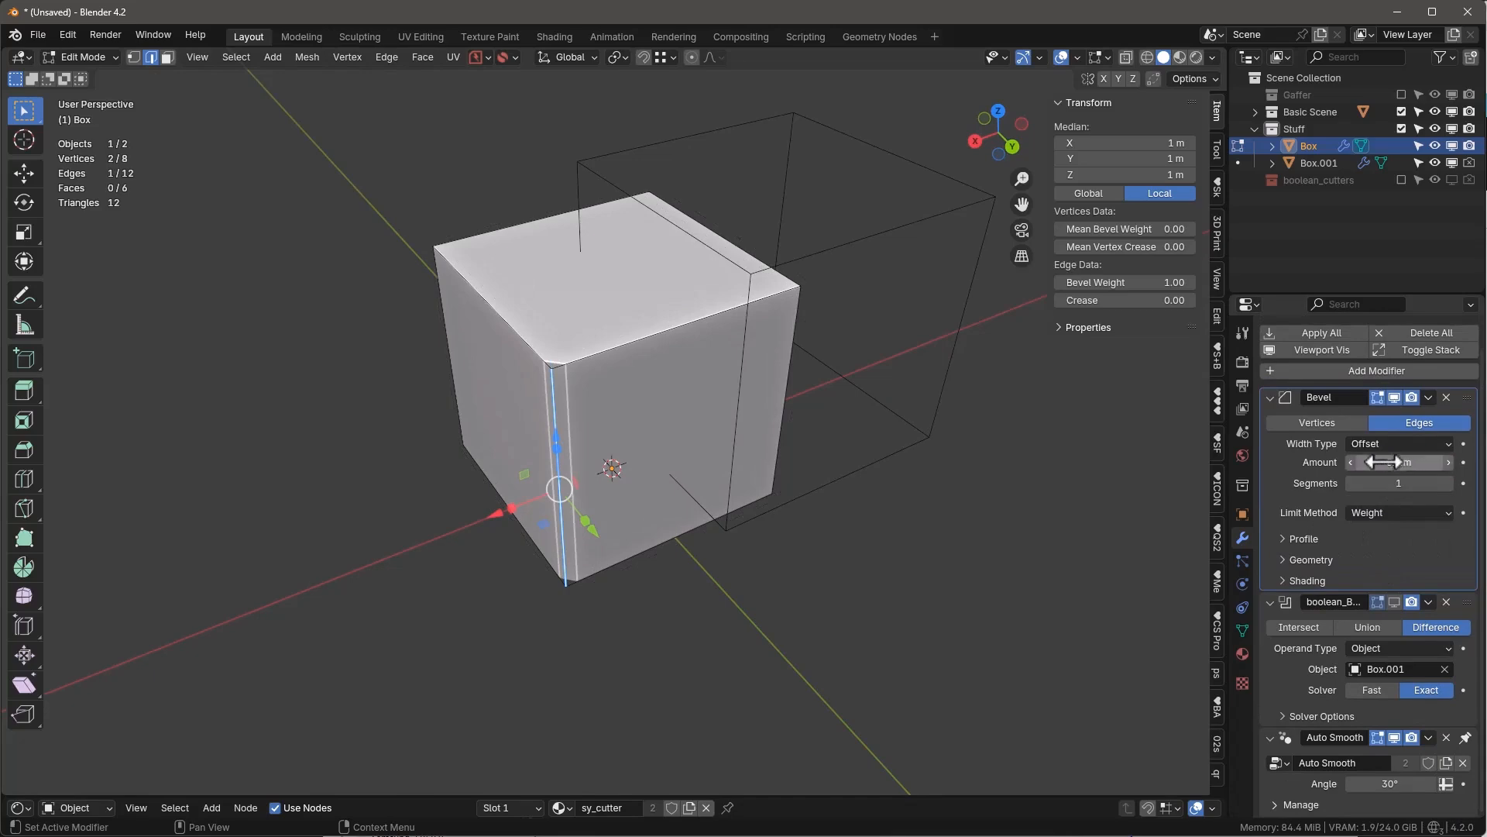
# - Widen the bevel to about 1.33 m and set its segments to 12, then 16
pyautogui.moveTo(1386, 462); pyautogui.dragTo(1404, 461)
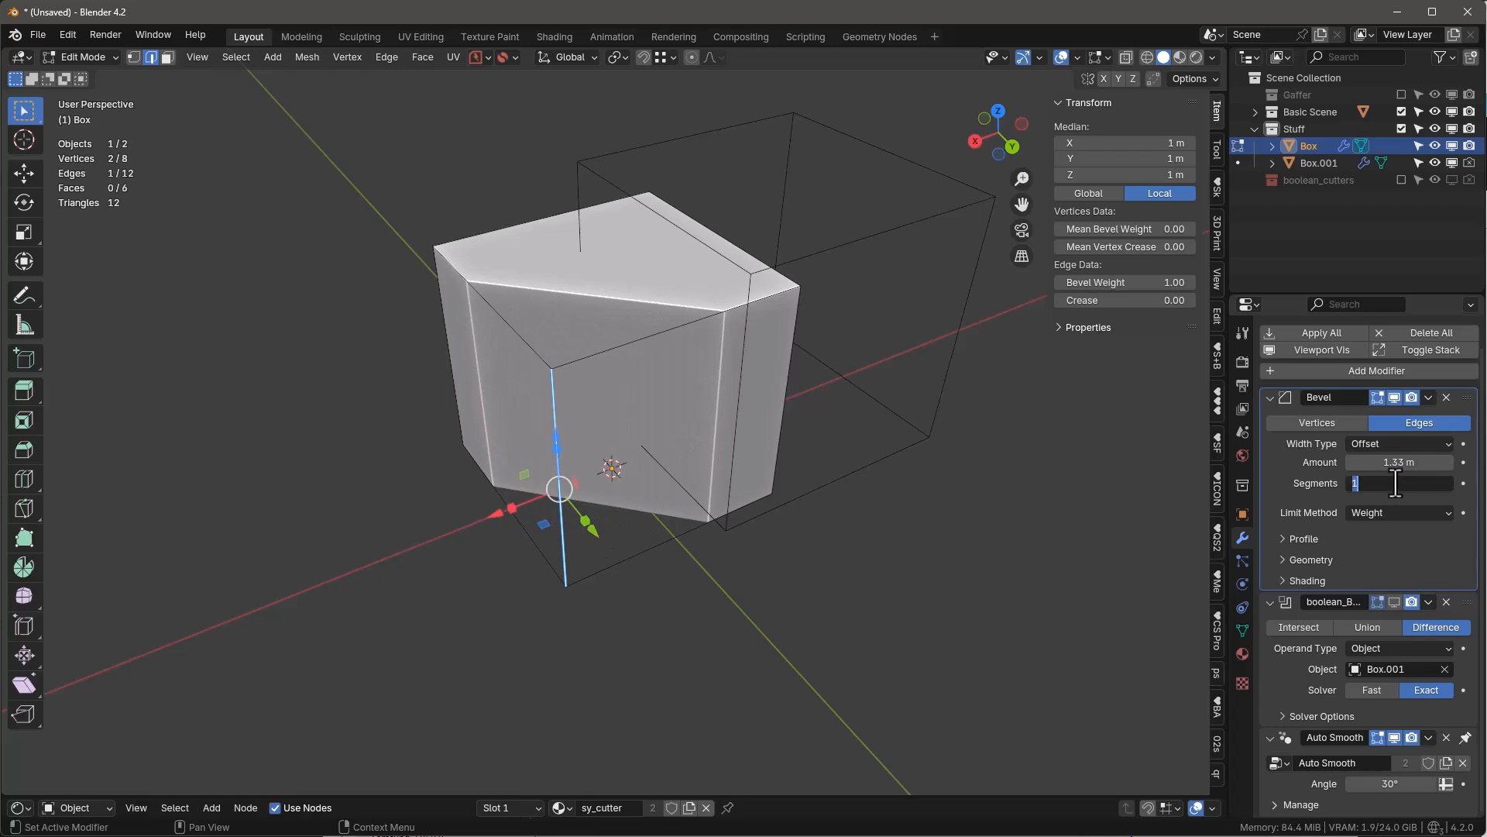
pyautogui.write('12')
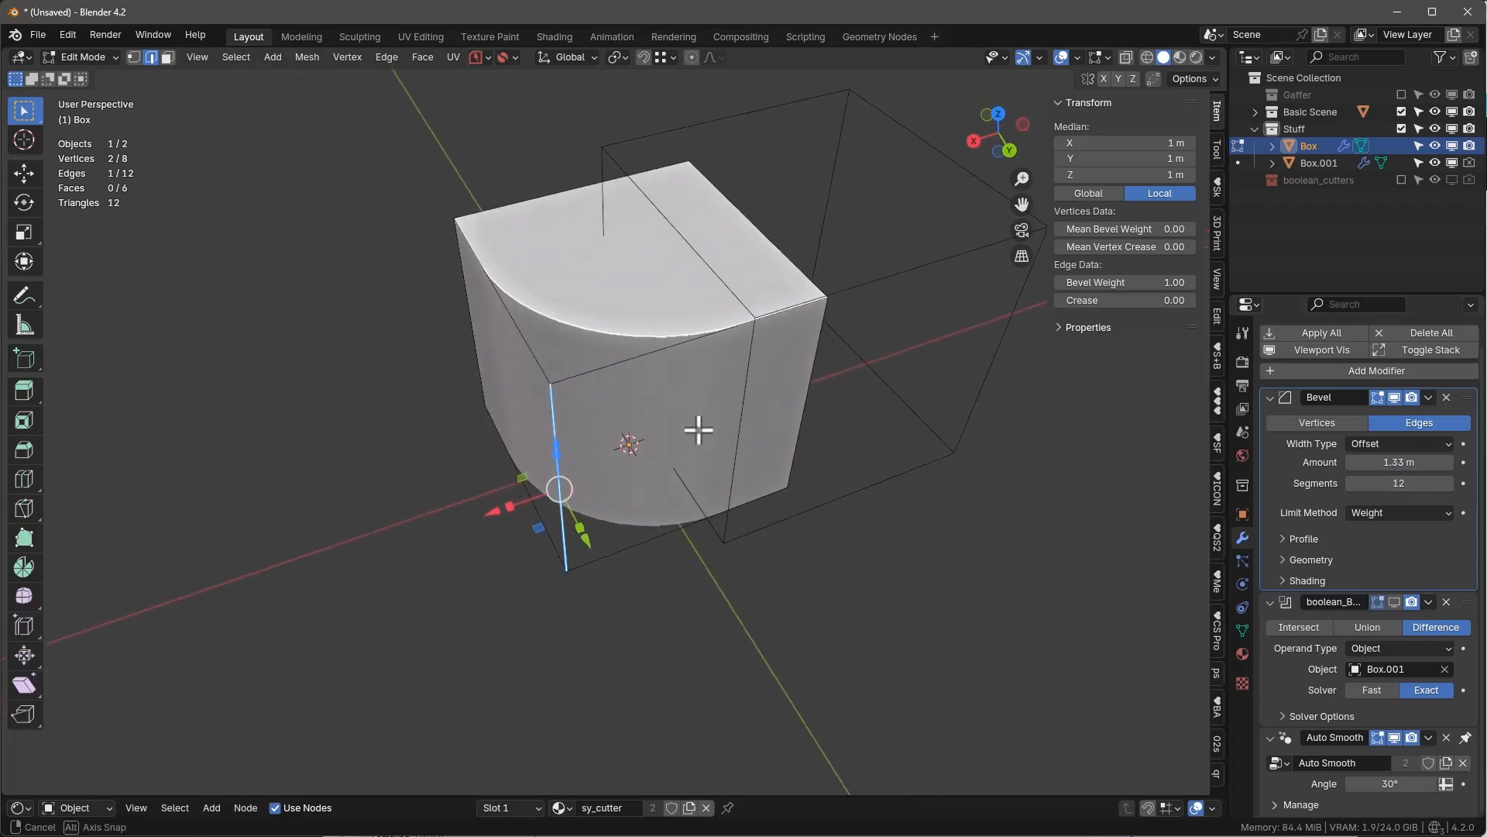
pyautogui.doubleClick(1398, 483)
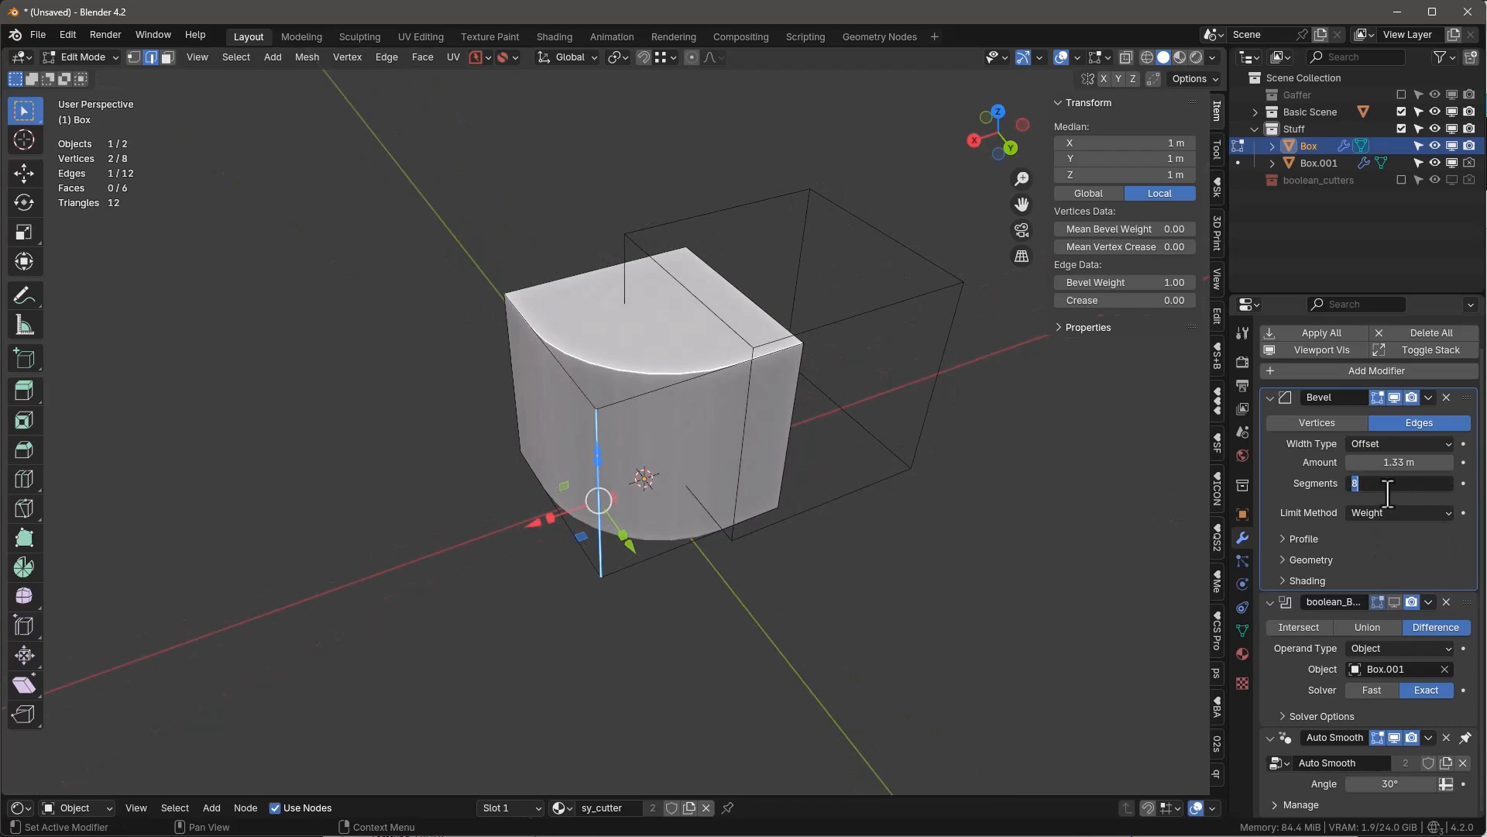
pyautogui.write('16')
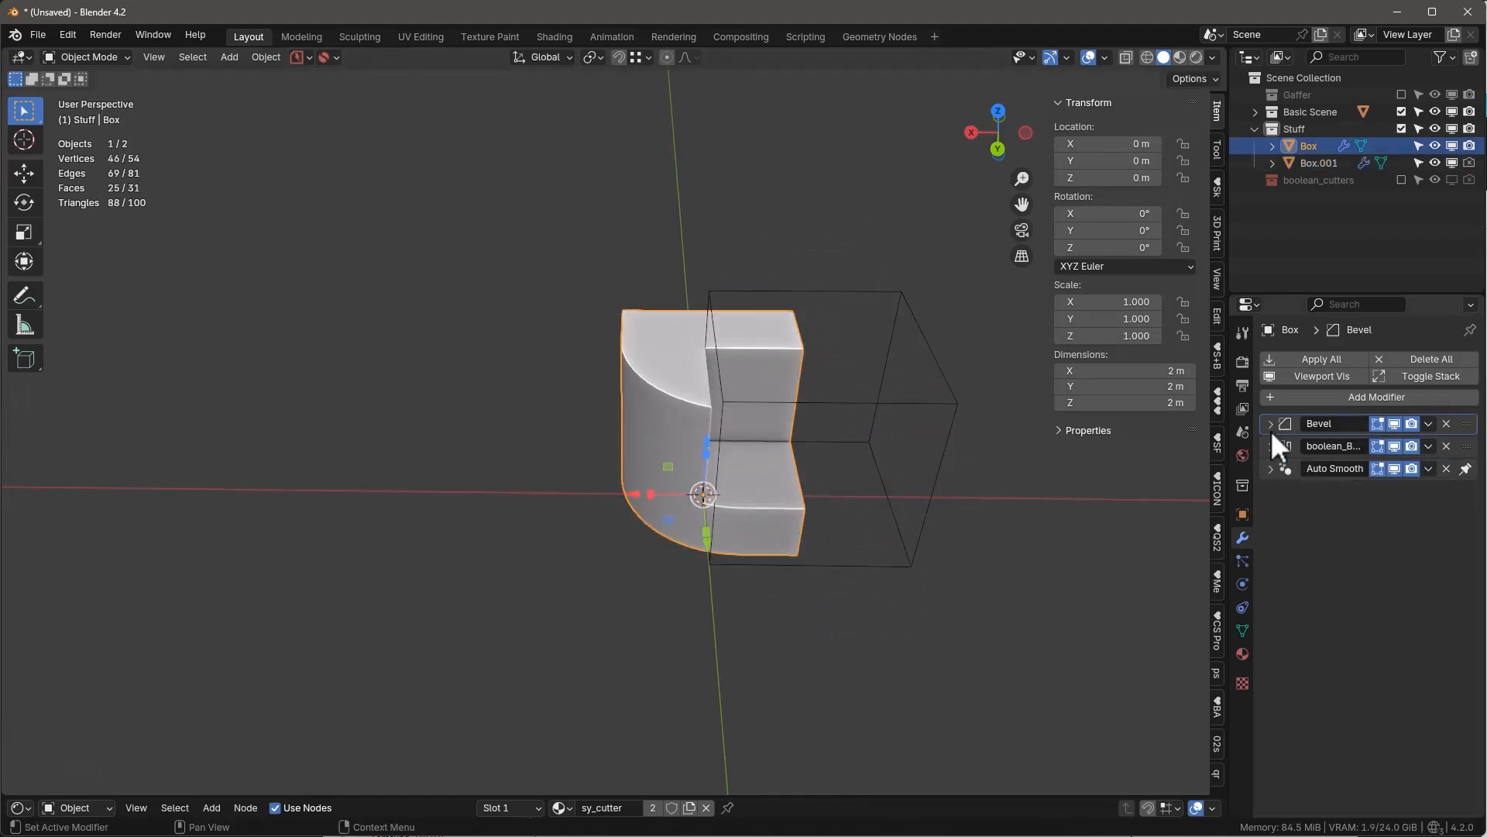
# - Show the Bevel settings and display the box's modifiers in the viewport again
pyautogui.click(1271, 423)
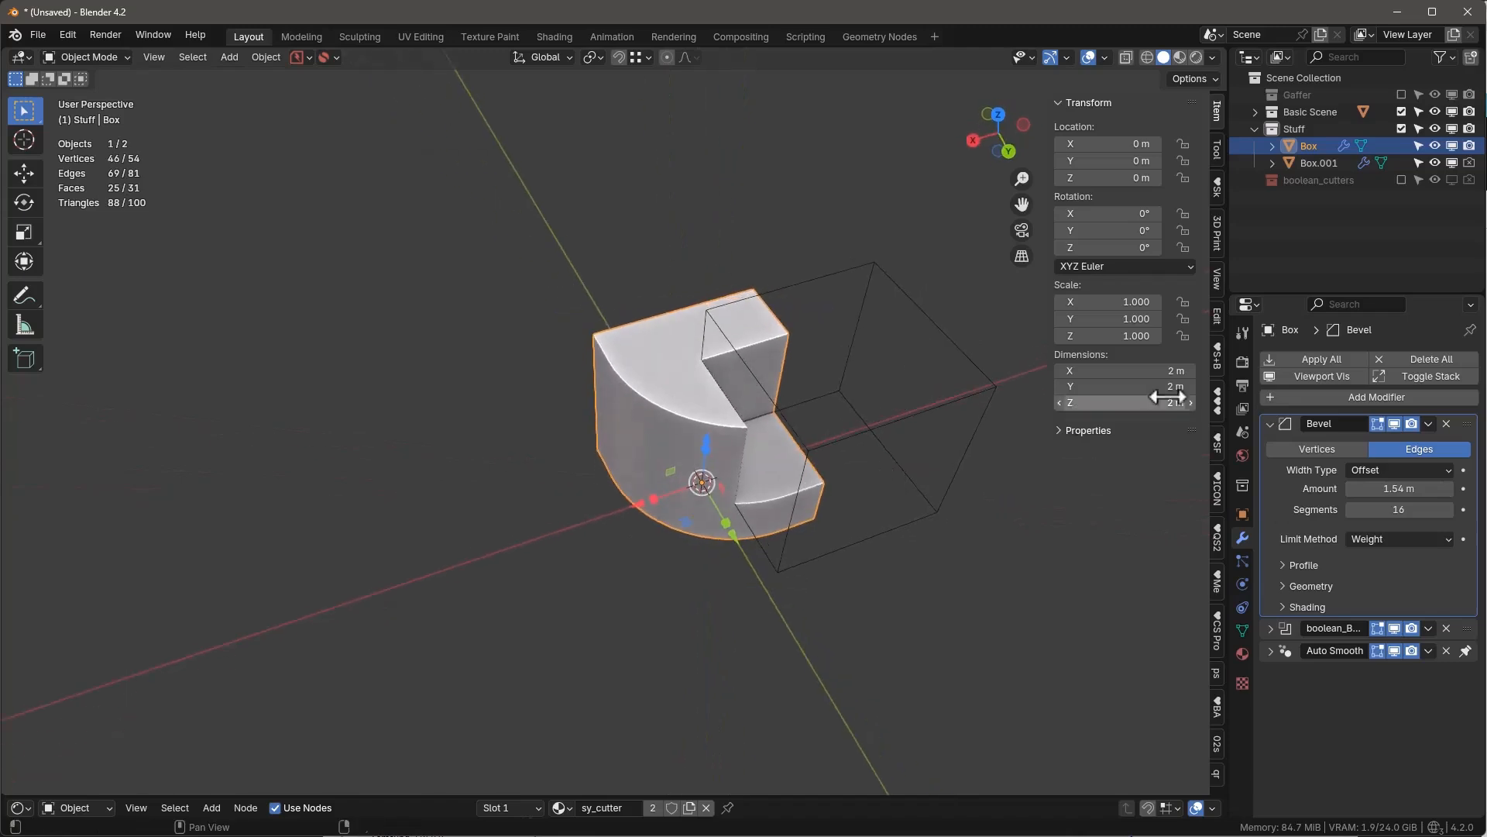
pyautogui.moveTo(1337, 375)
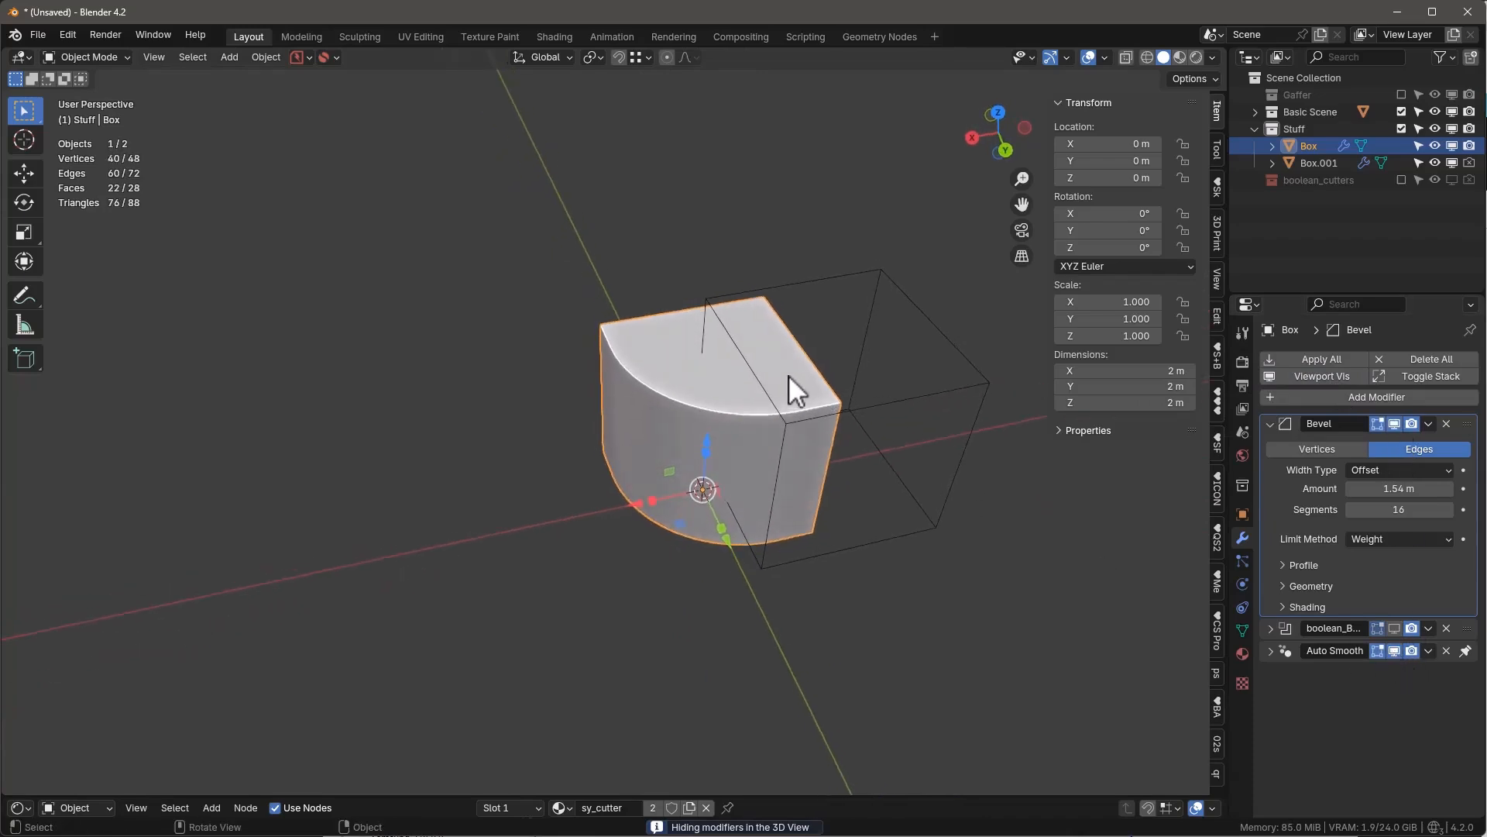
pyautogui.press('Tab')
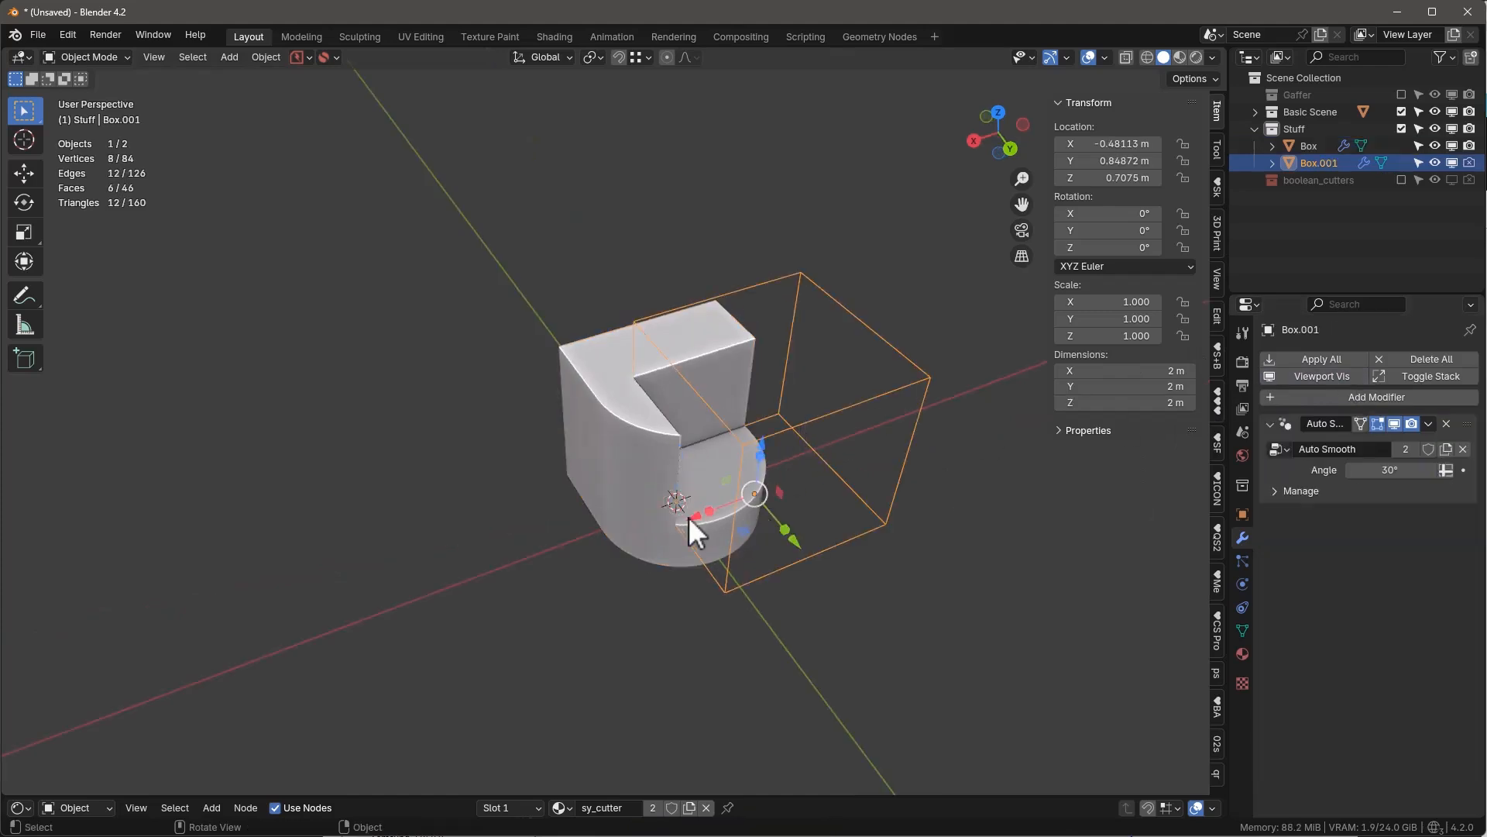
# - Shade the box smooth, make the boolean active, and check a rim edge's bevel weight
pyautogui.moveTo(755, 493); pyautogui.dragTo(796, 501)
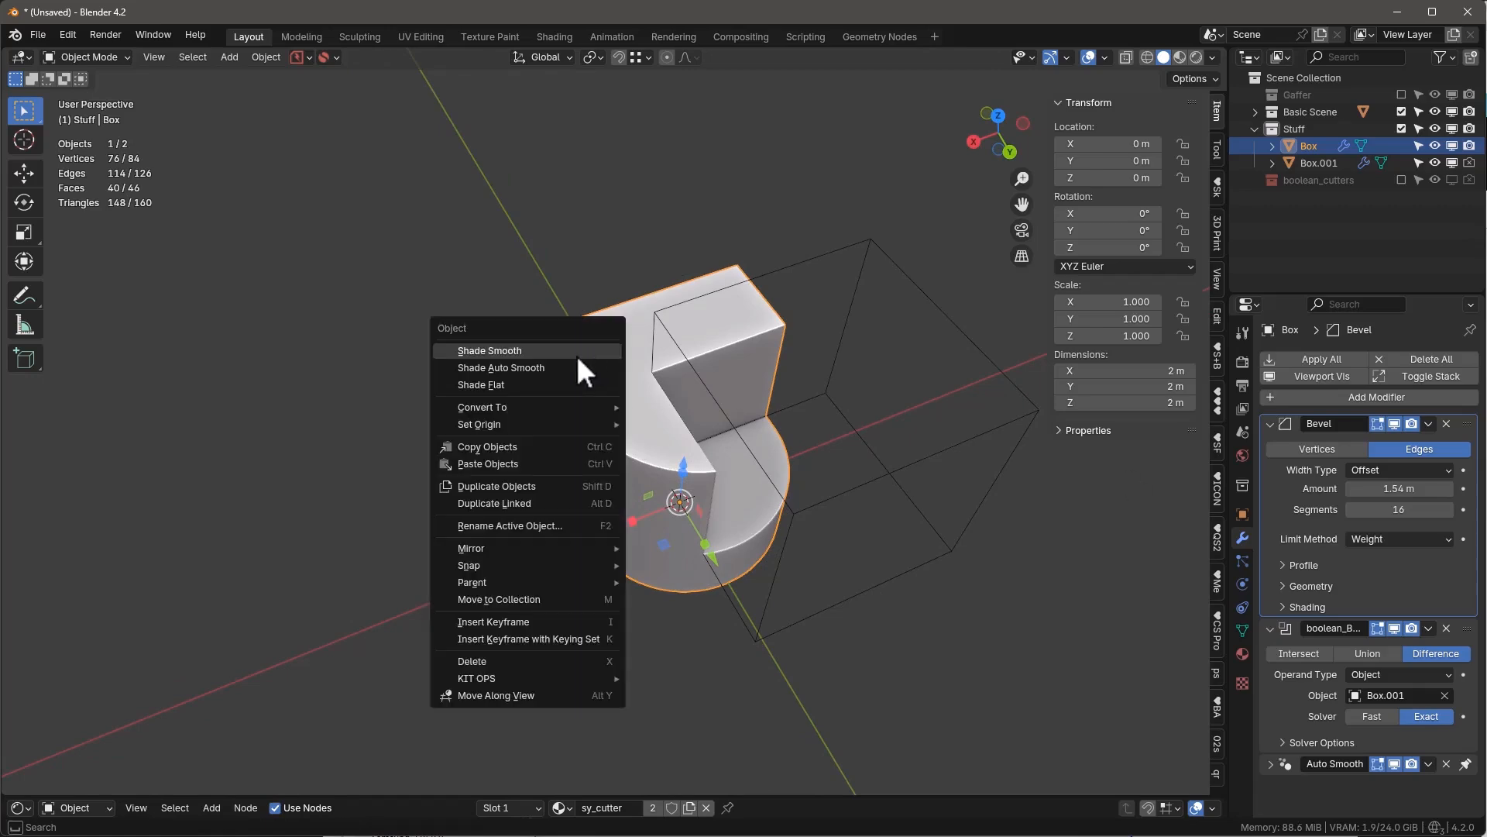
pyautogui.click(480, 384)
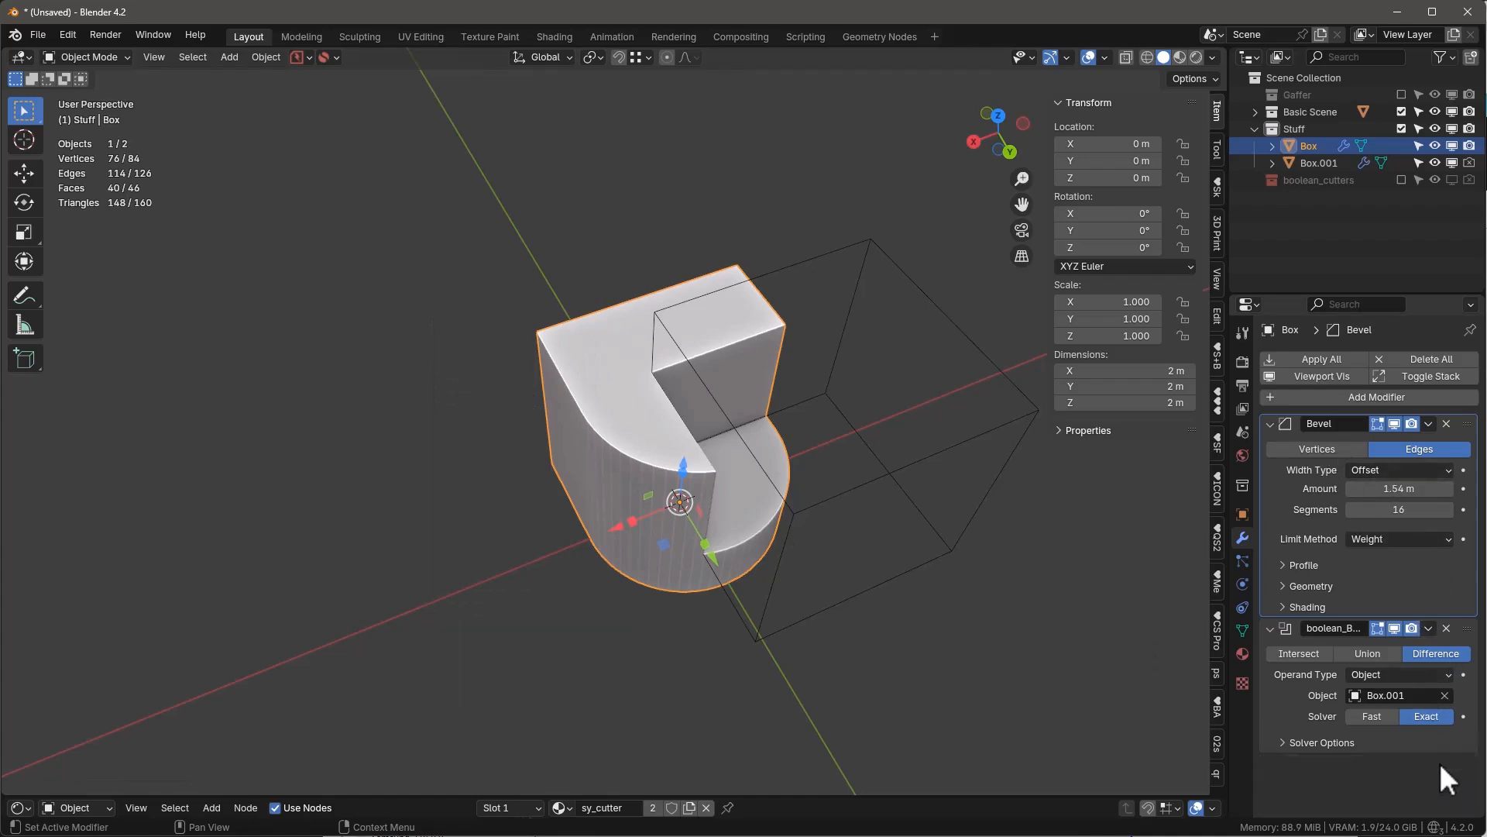
pyautogui.click(1427, 423)
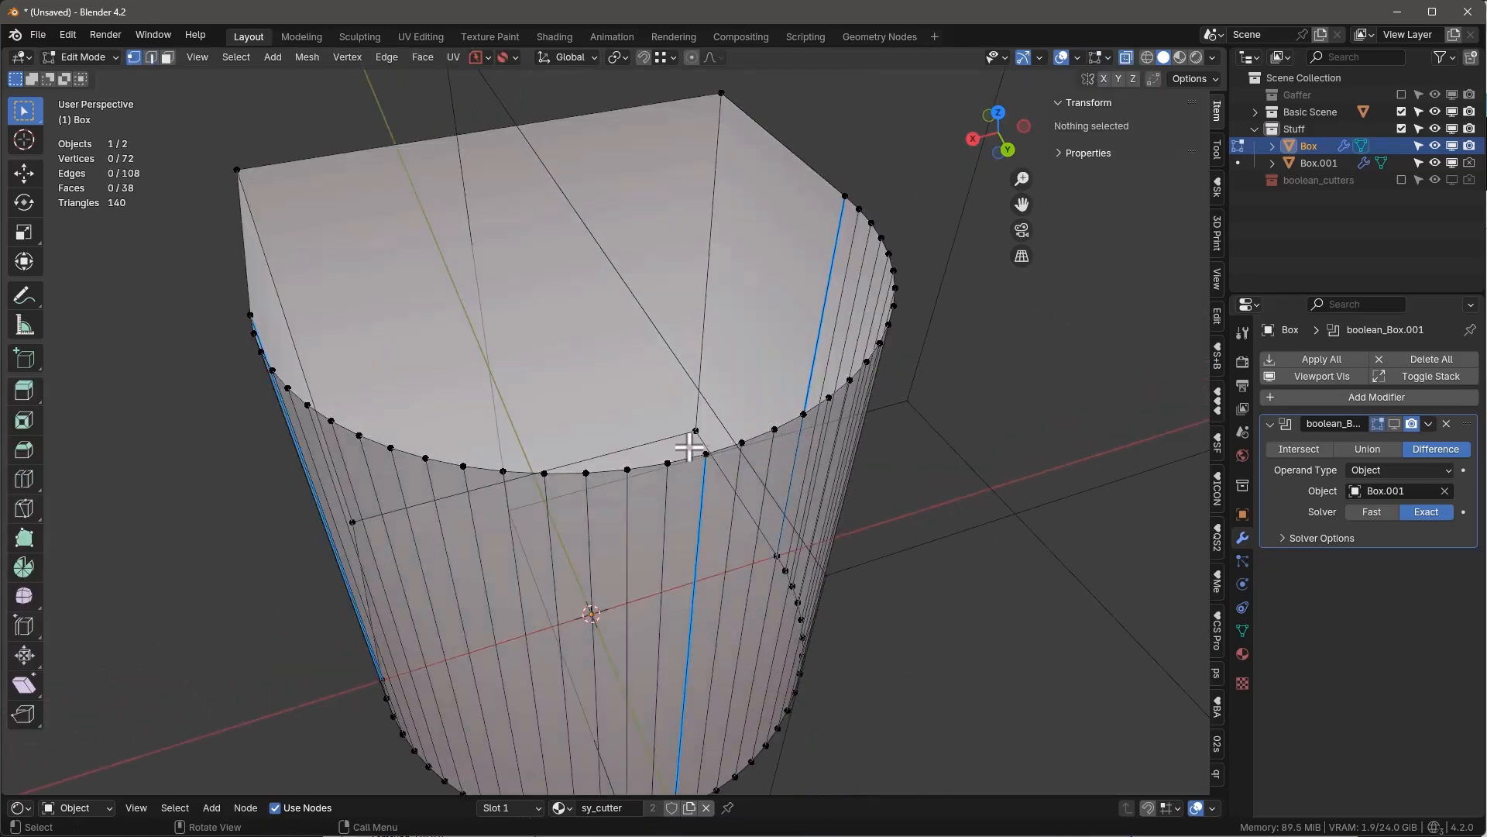
pyautogui.click(702, 454)
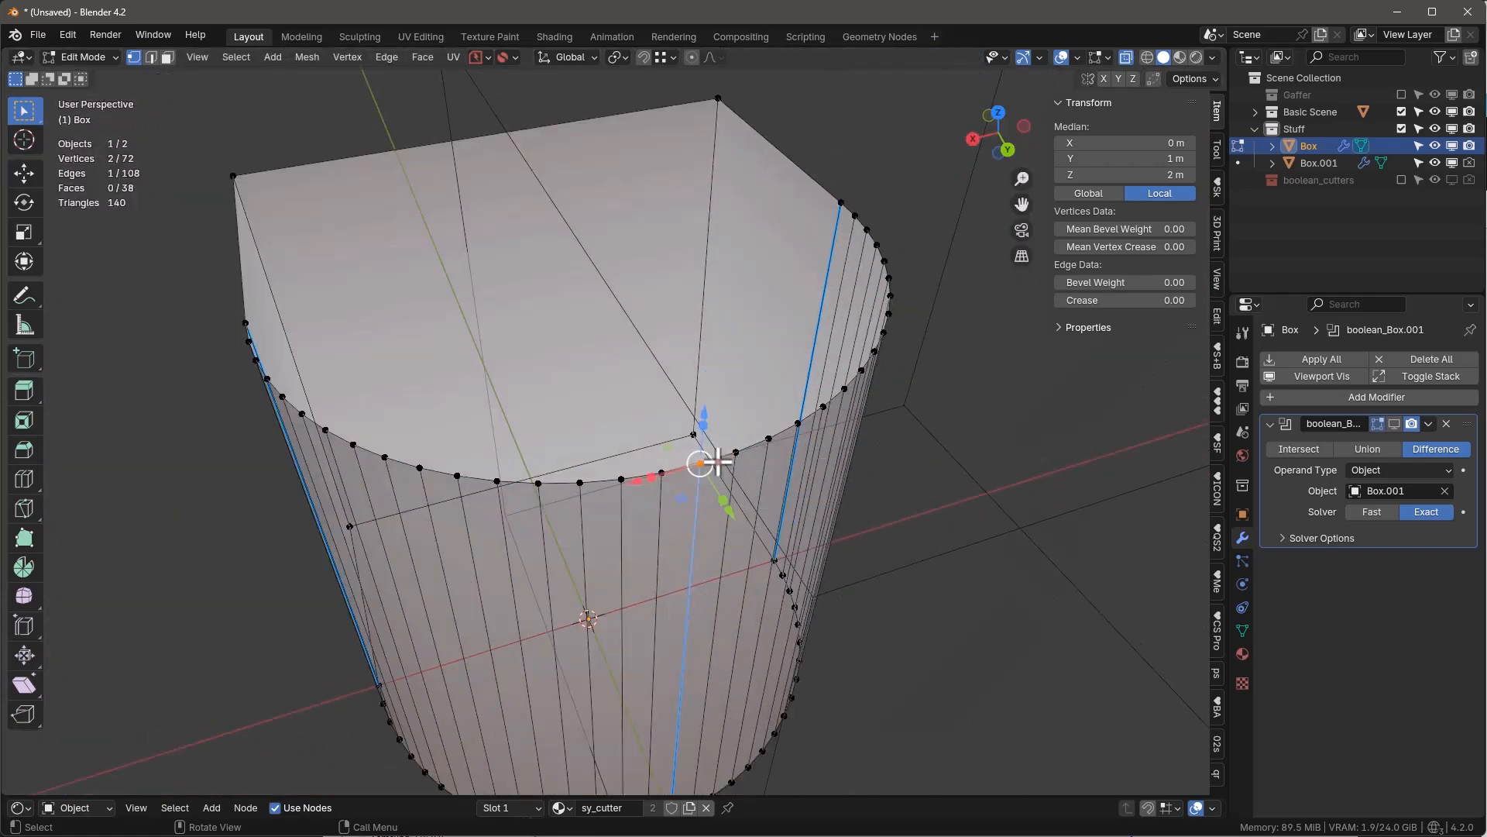
pyautogui.press('Tab')
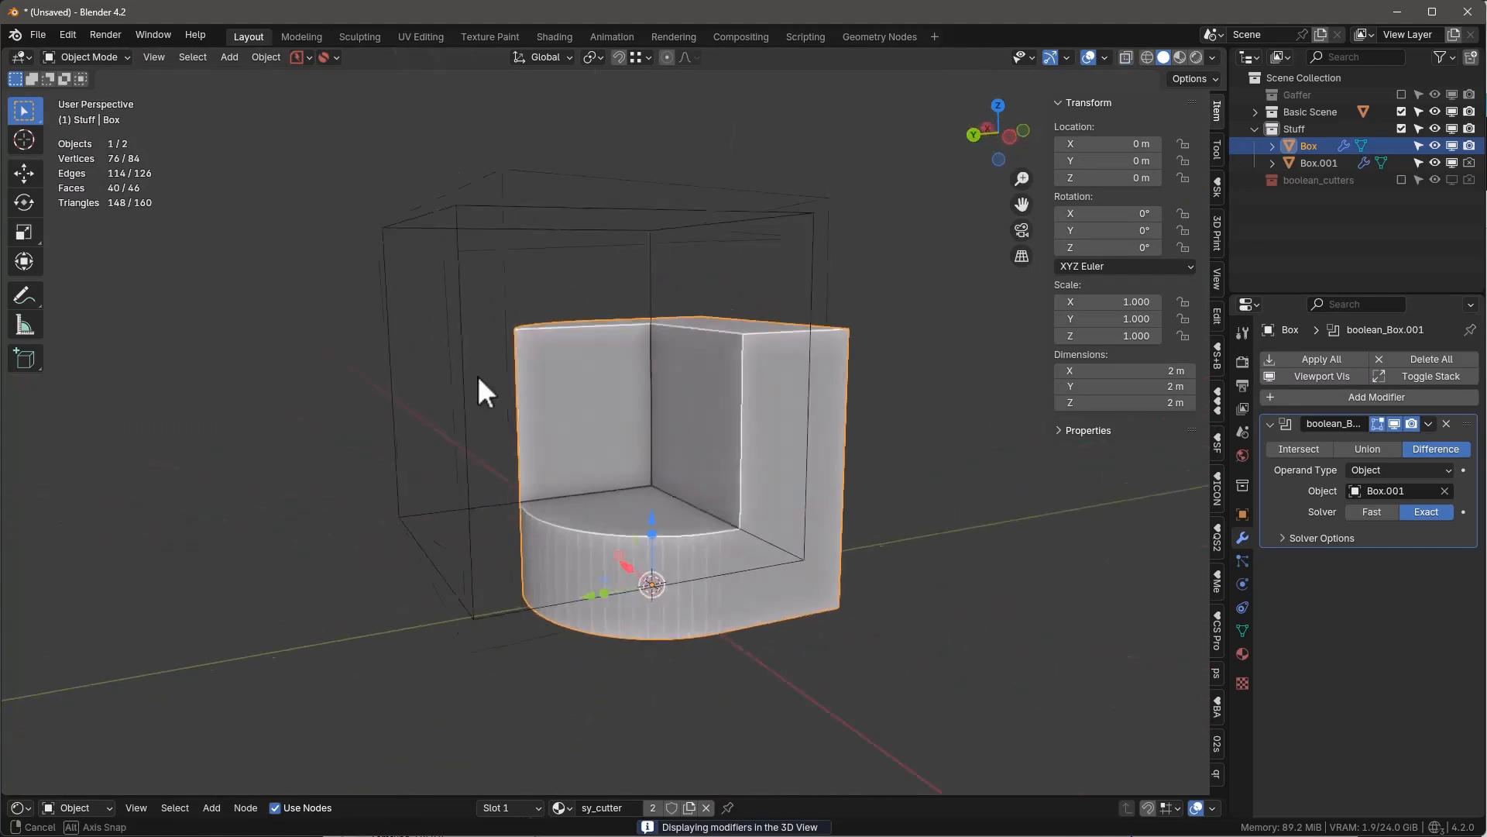
# - Add a Weld modifier to the notched box from the Add Modifier search
pyautogui.moveTo(484, 393); pyautogui.dragTo(664, 451)
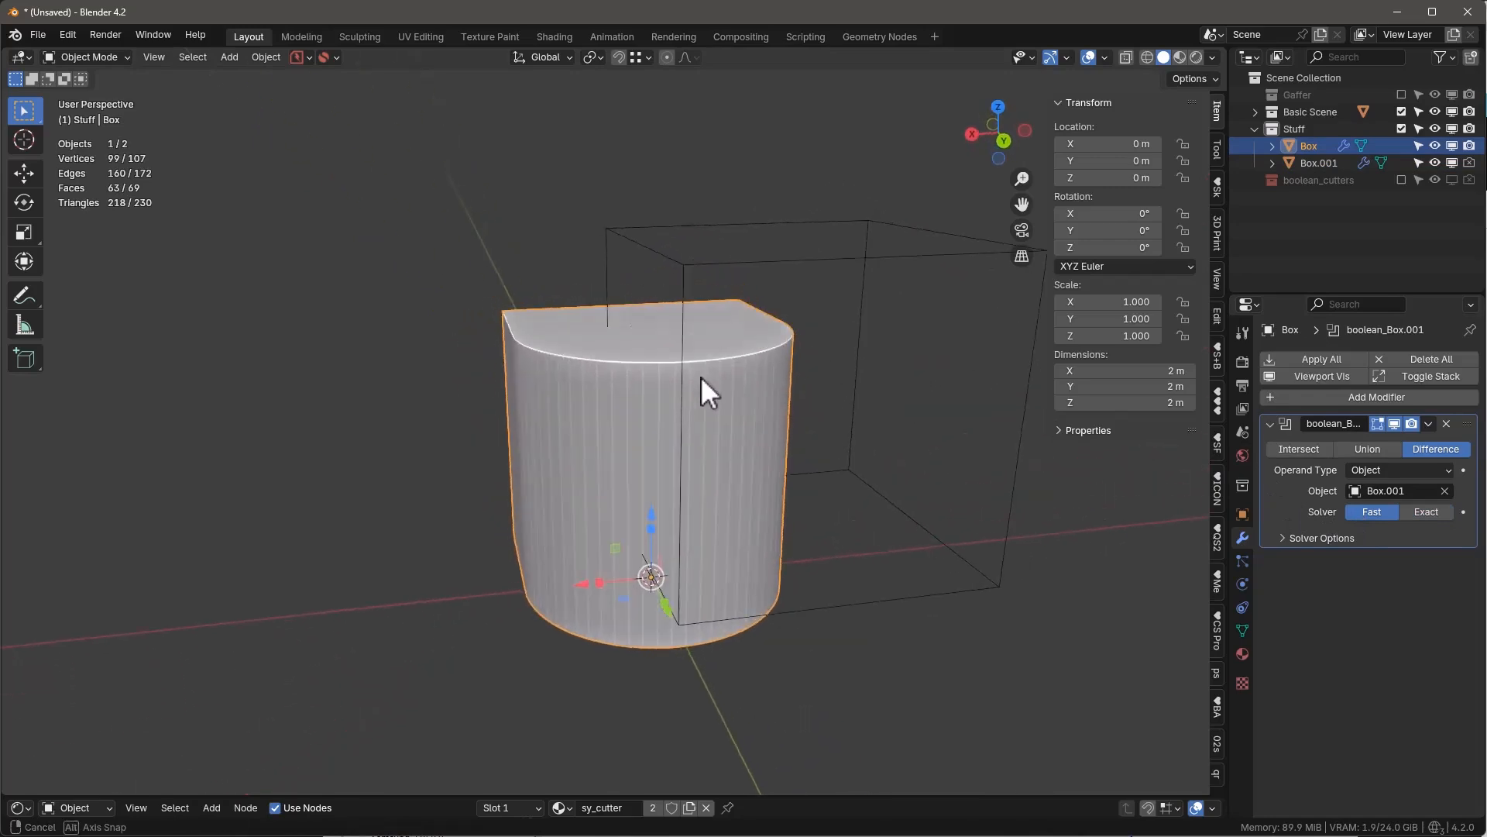
pyautogui.moveTo(706, 389); pyautogui.dragTo(1176, 513)
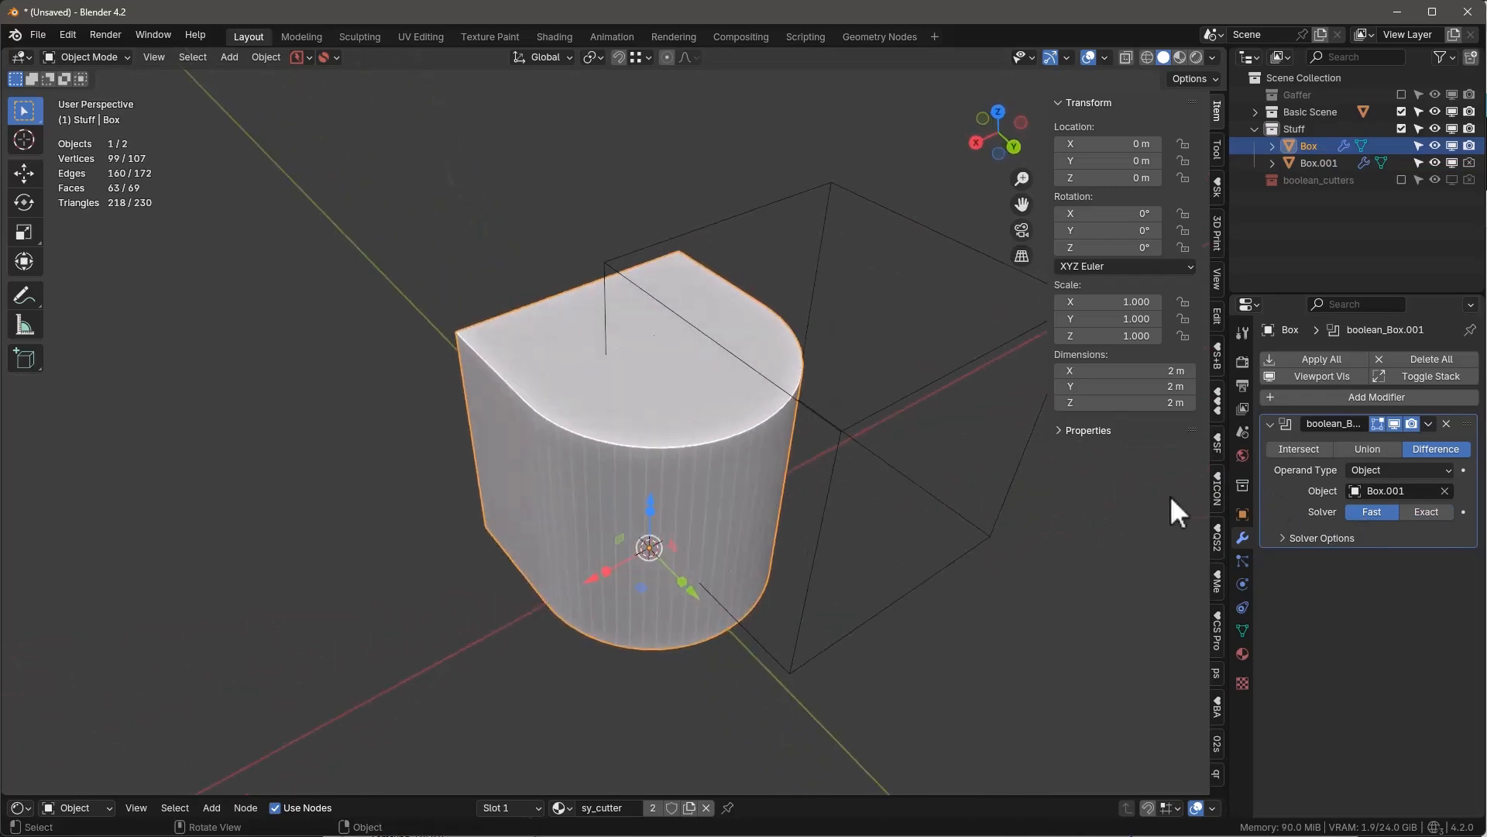
pyautogui.click(1376, 397)
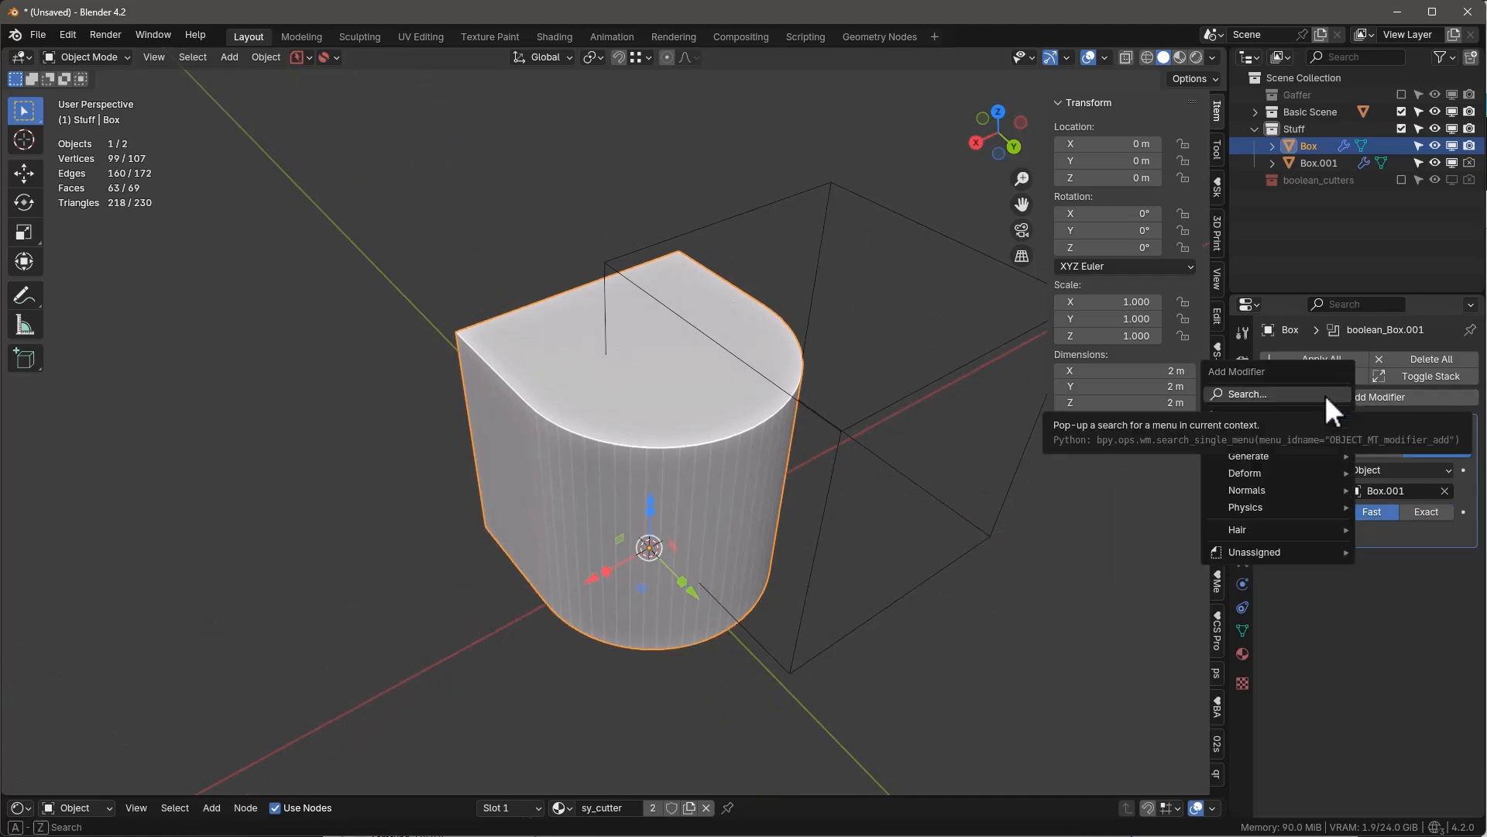
pyautogui.write('w')
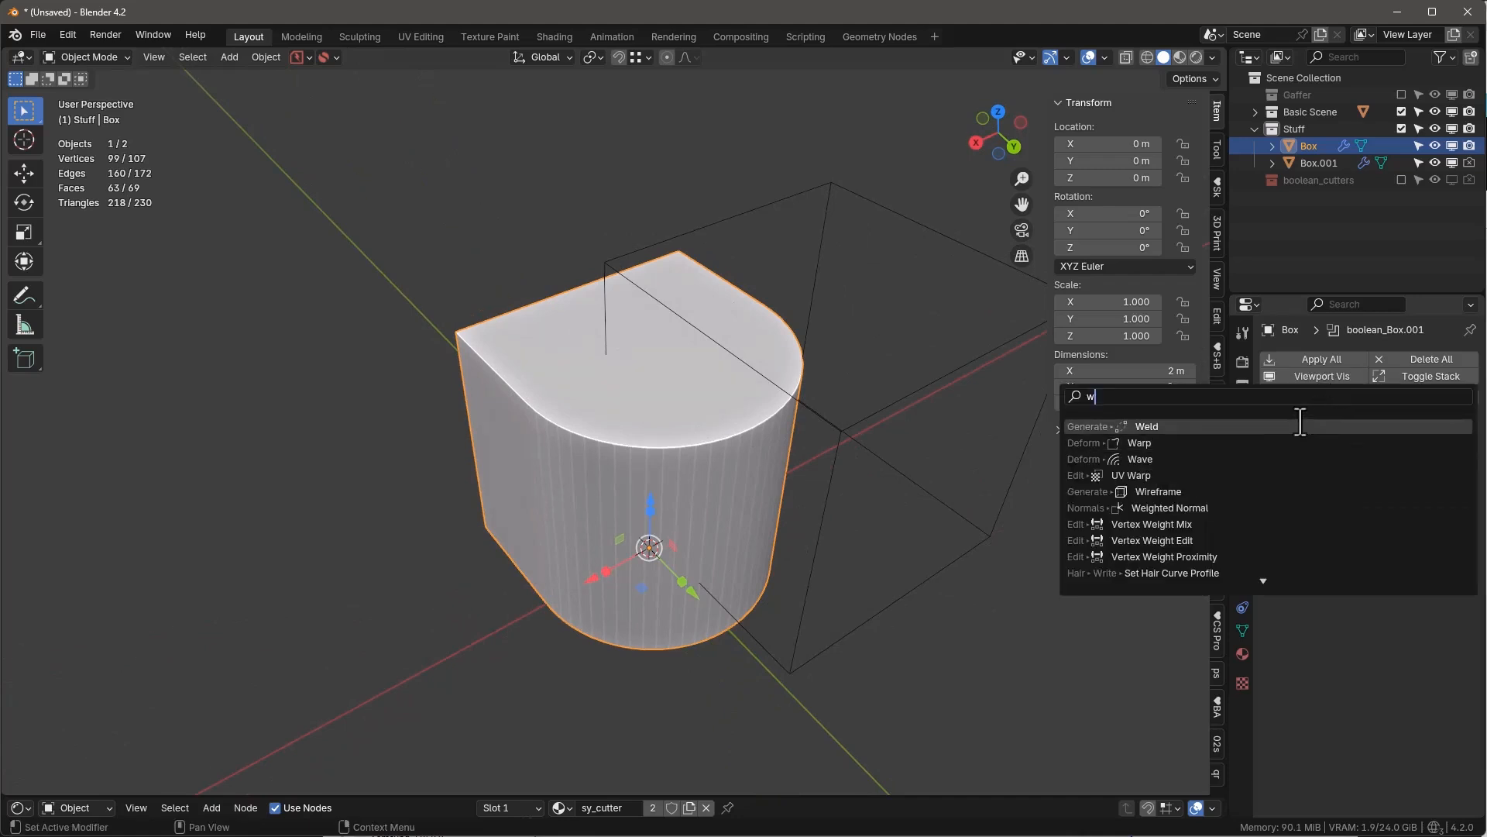
pyautogui.click(1147, 426)
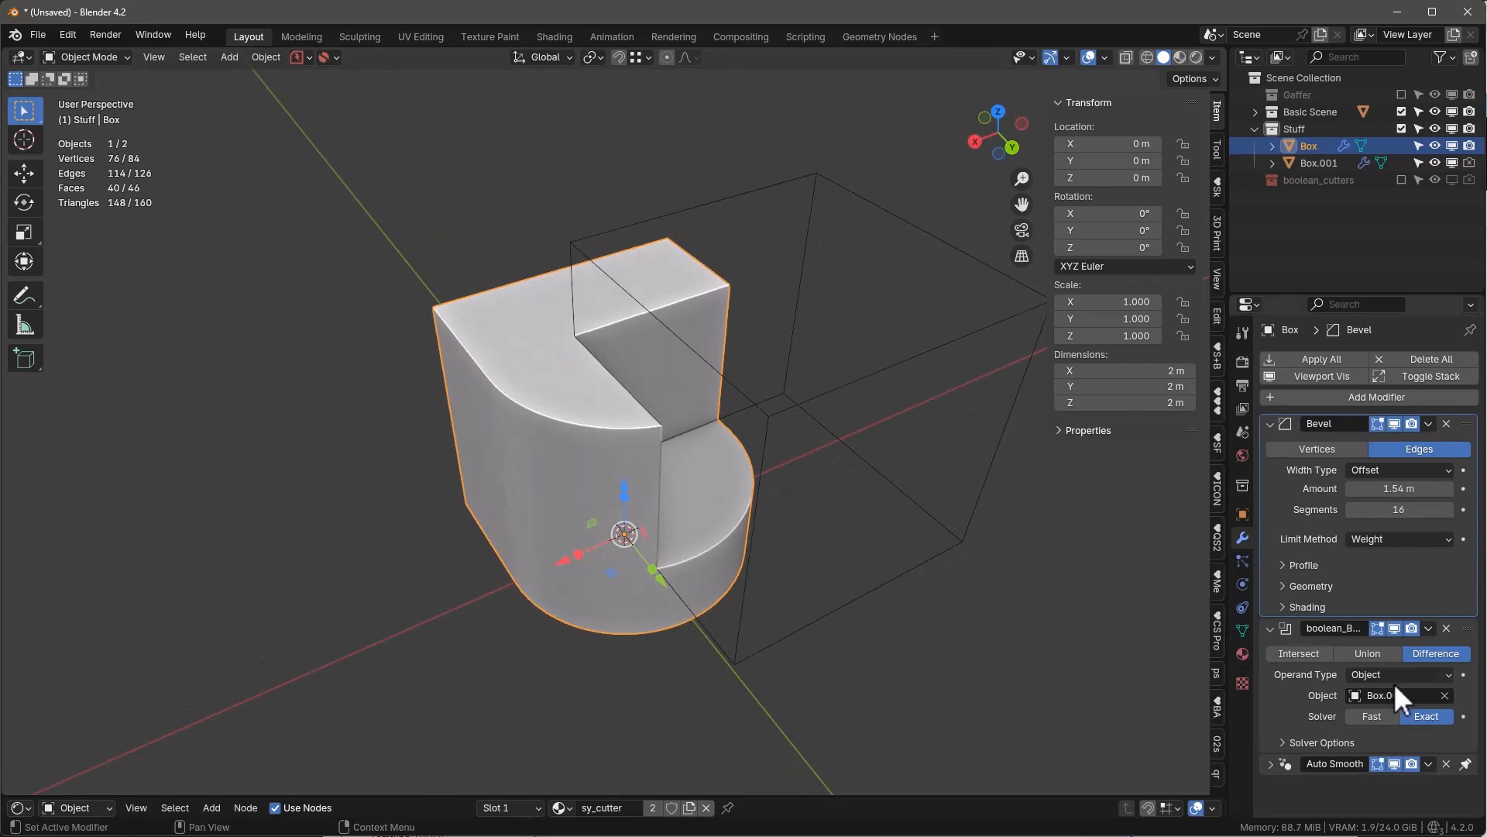
# - Adjust the bevel amount down and back up to 1.74 m so the Exact boolean notch still cuts
pyautogui.click(1369, 716)
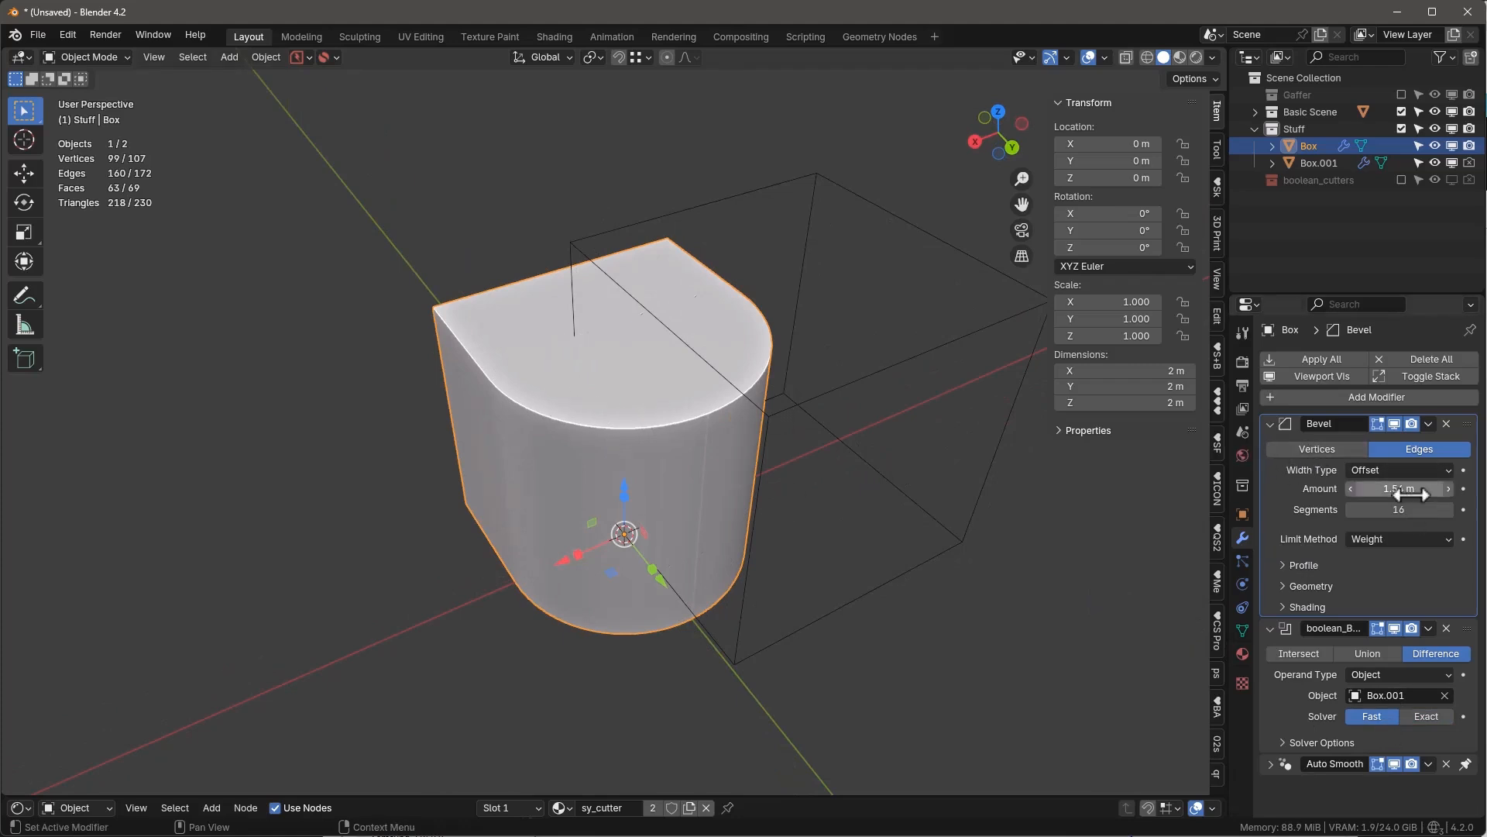
pyautogui.moveTo(1413, 488); pyautogui.dragTo(1399, 488)
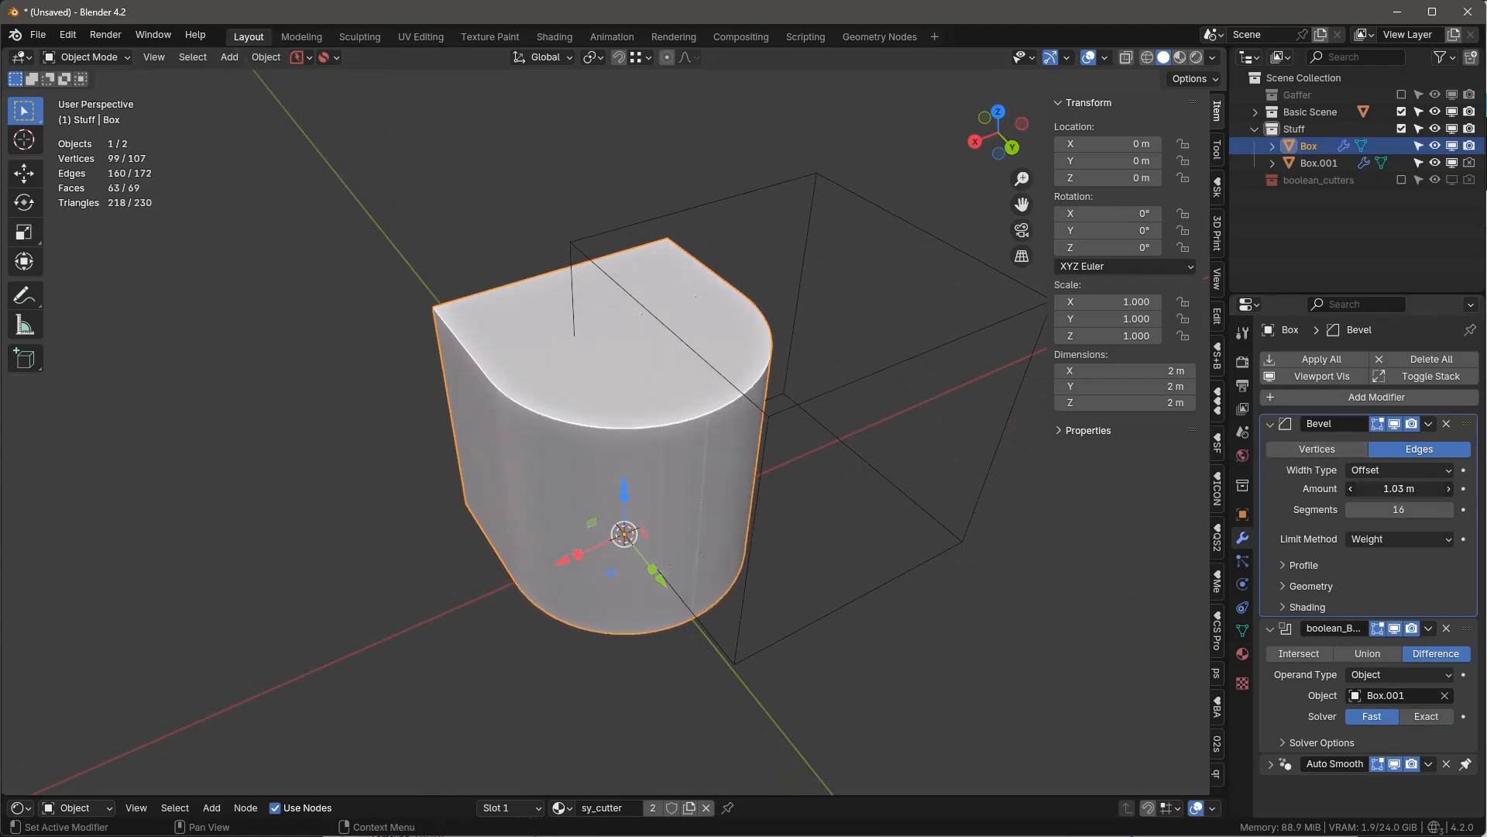
pyautogui.moveTo(1422, 488); pyautogui.dragTo(1399, 488)
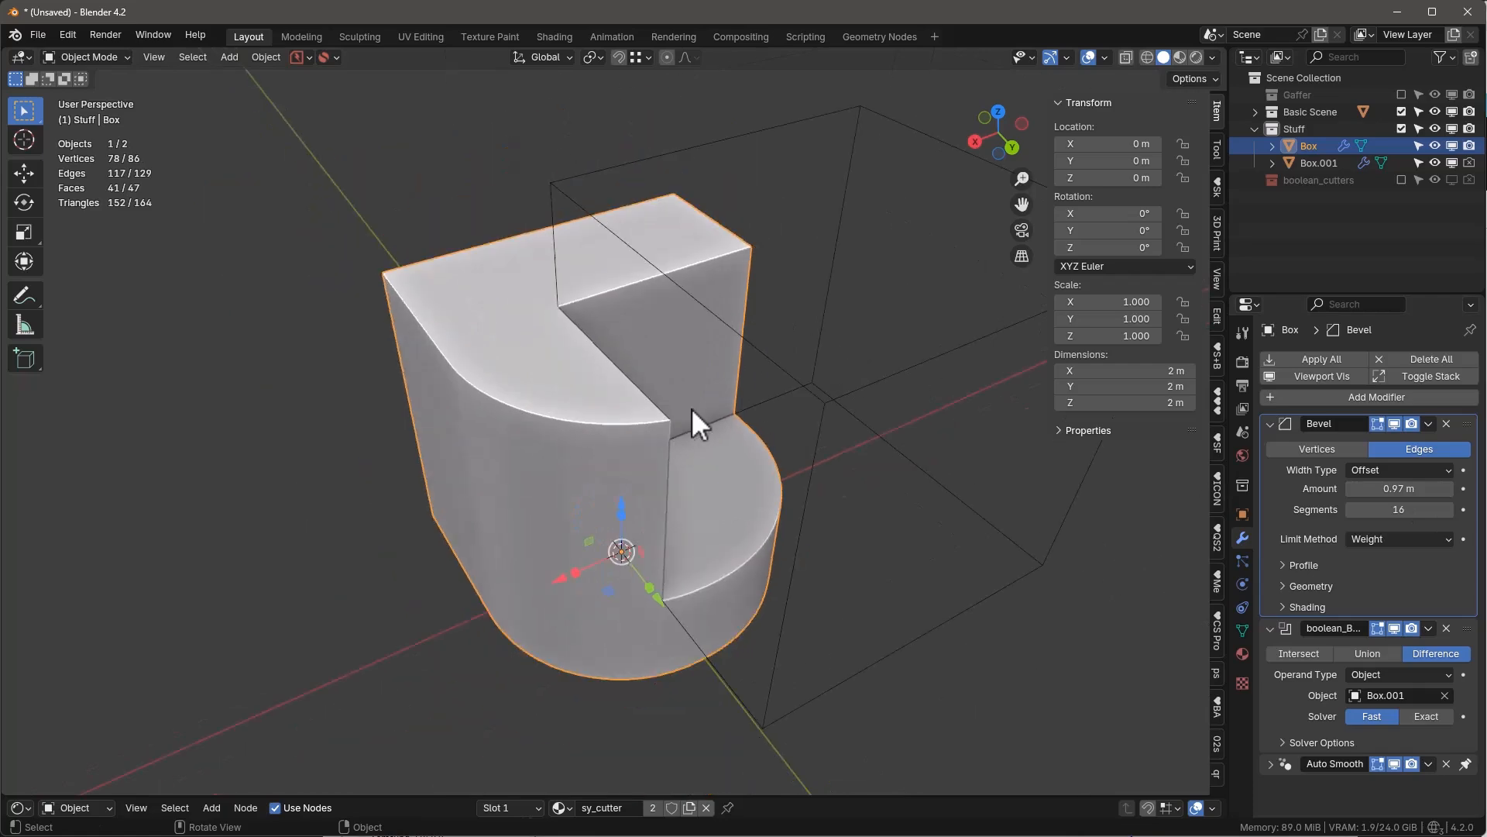
pyautogui.moveTo(702, 421); pyautogui.dragTo(607, 441)
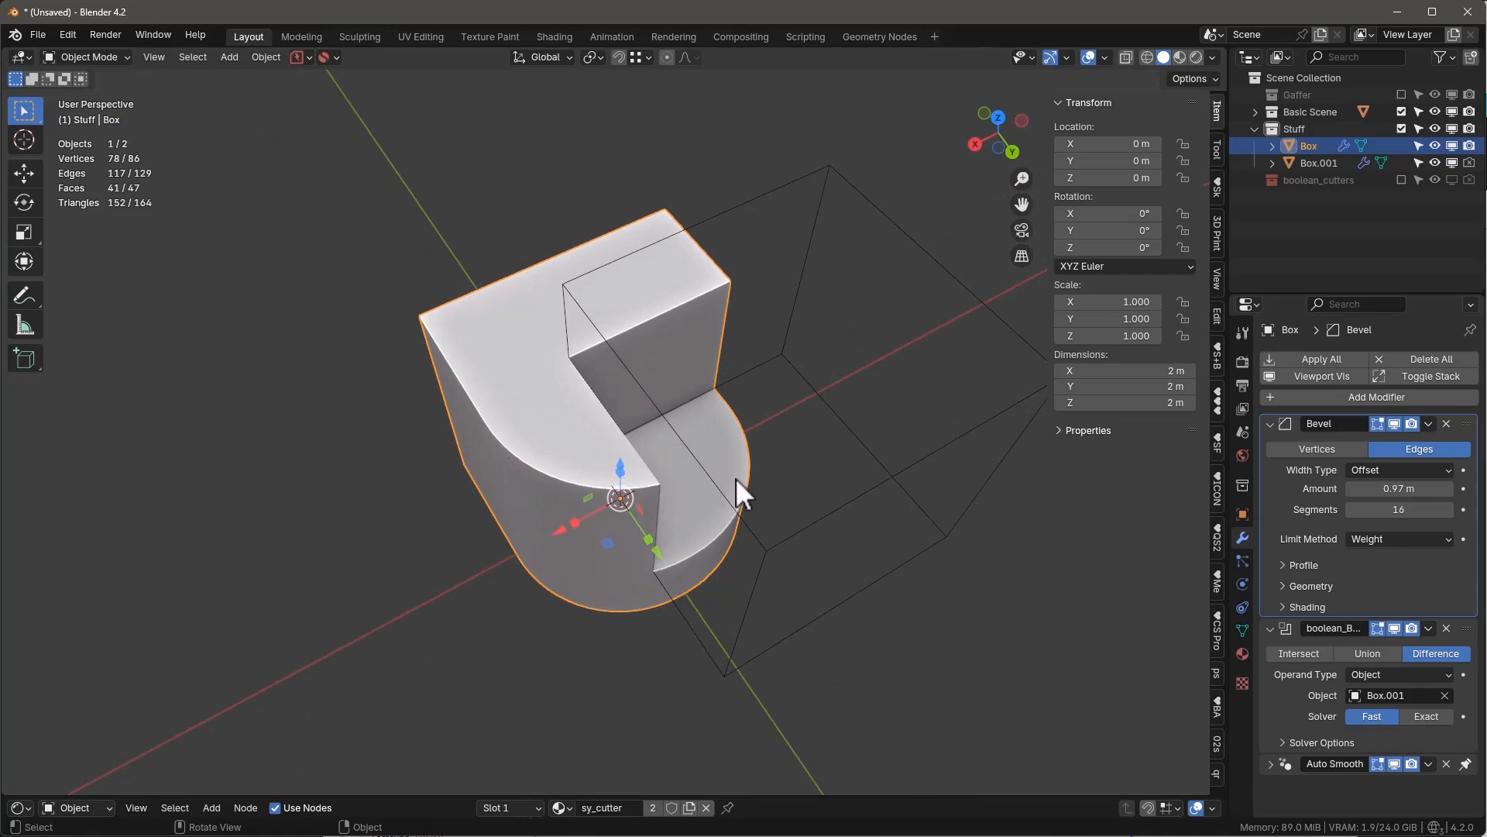
pyautogui.moveTo(740, 492); pyautogui.dragTo(635, 522)
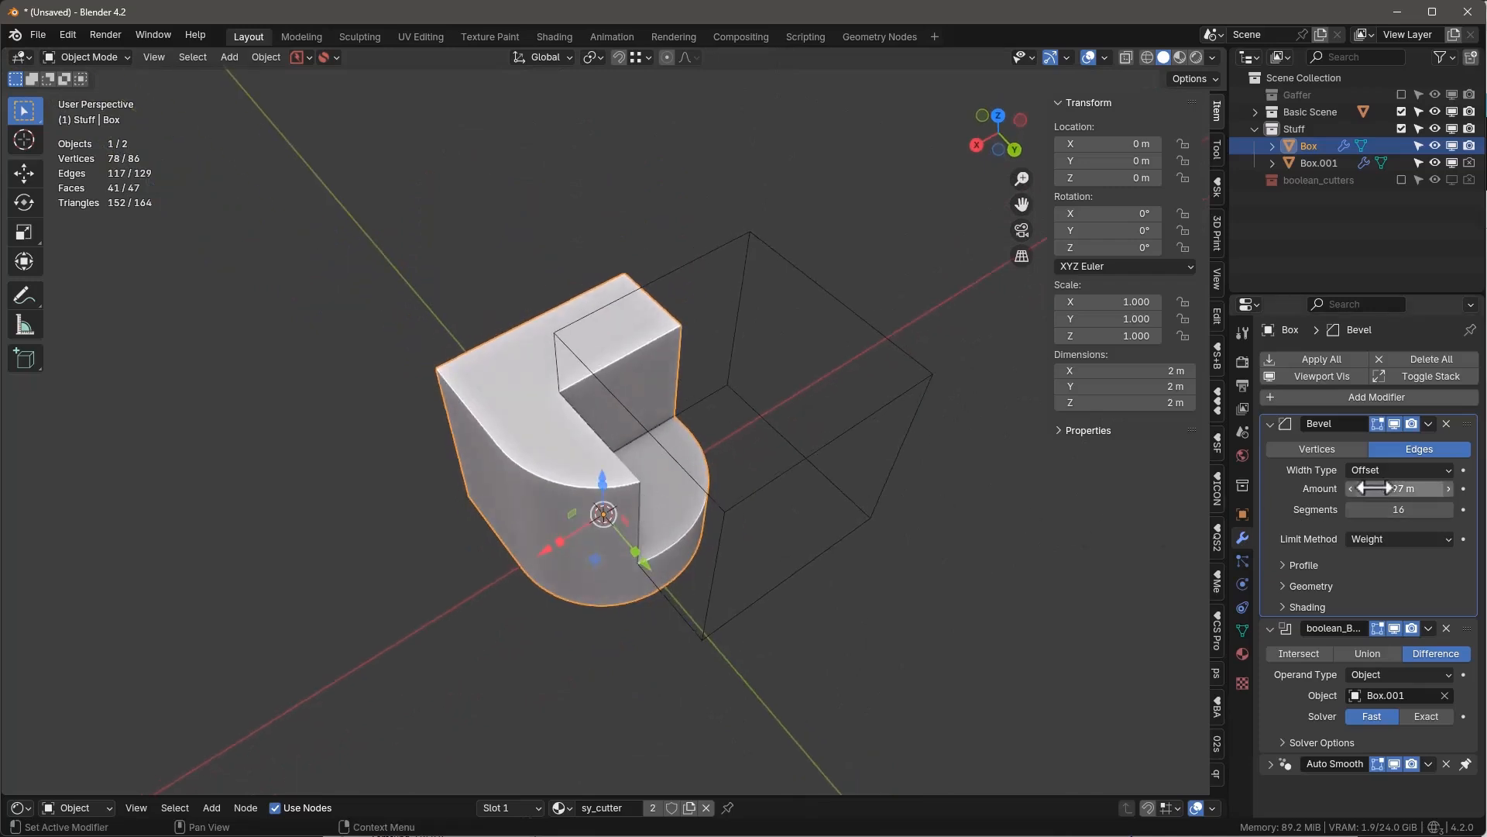
pyautogui.moveTo(1399, 488); pyautogui.dragTo(1399, 489)
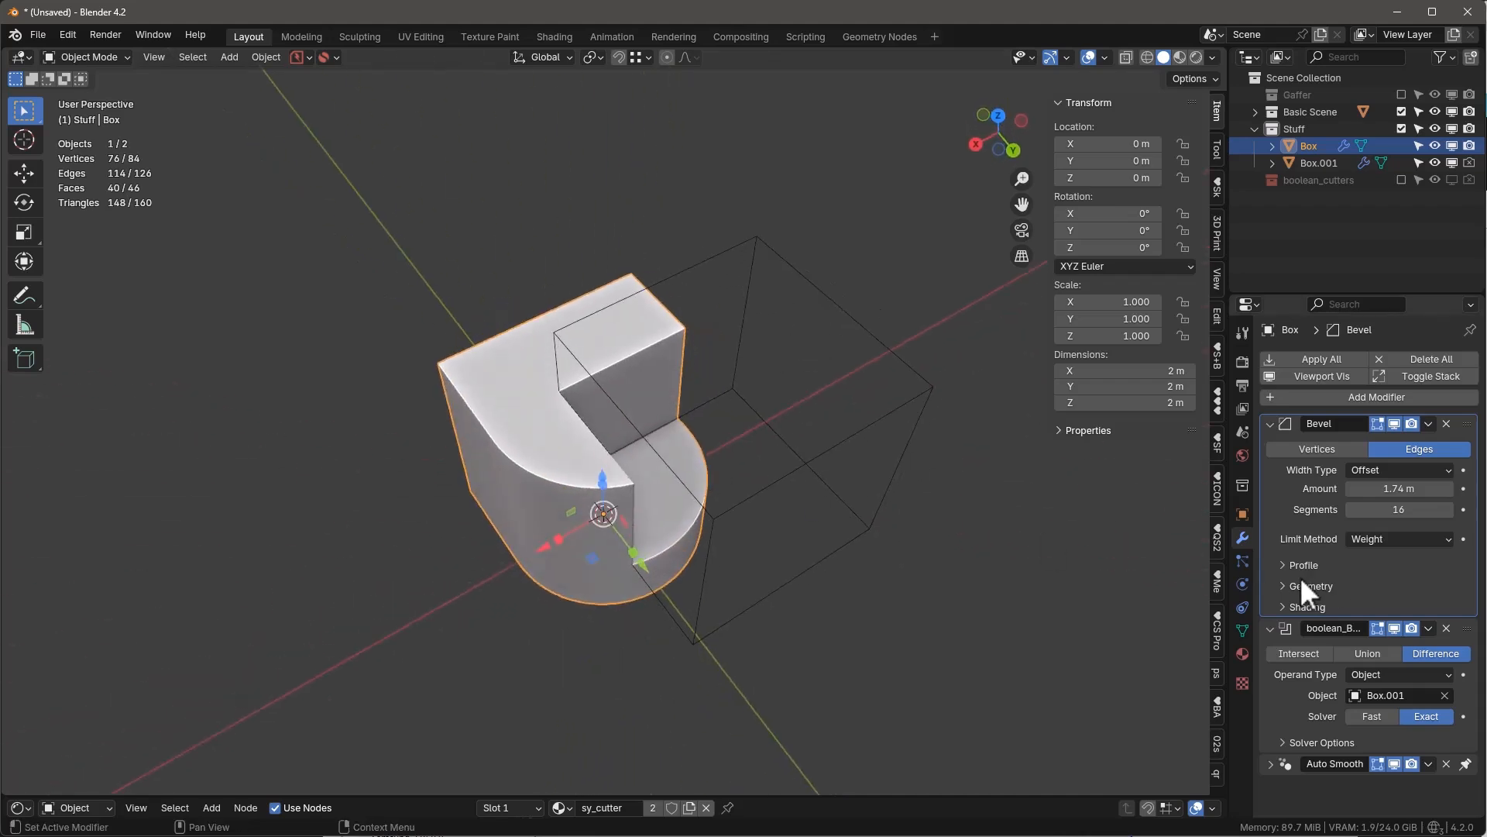
pyautogui.click(1308, 586)
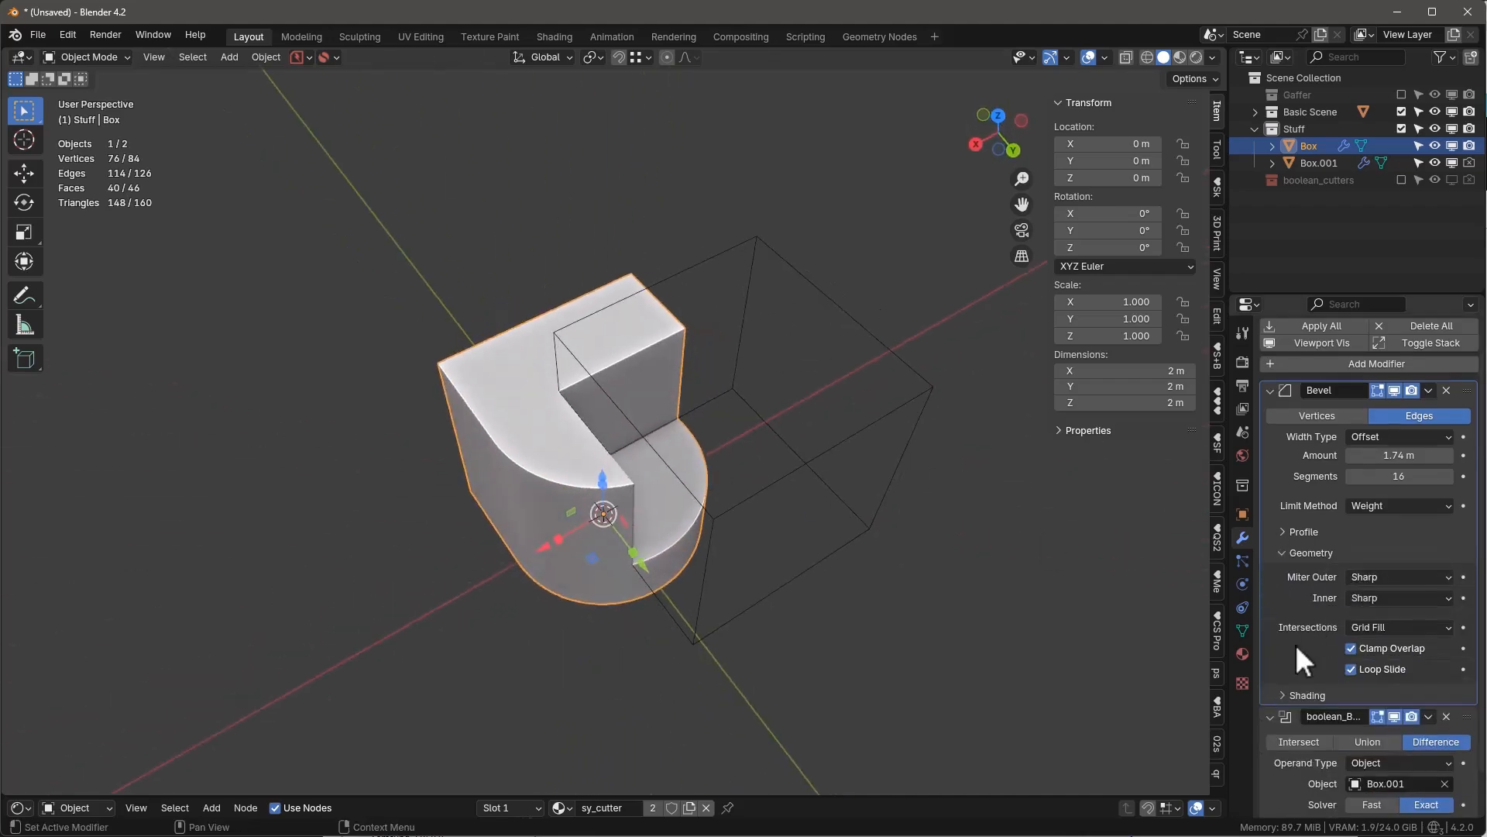